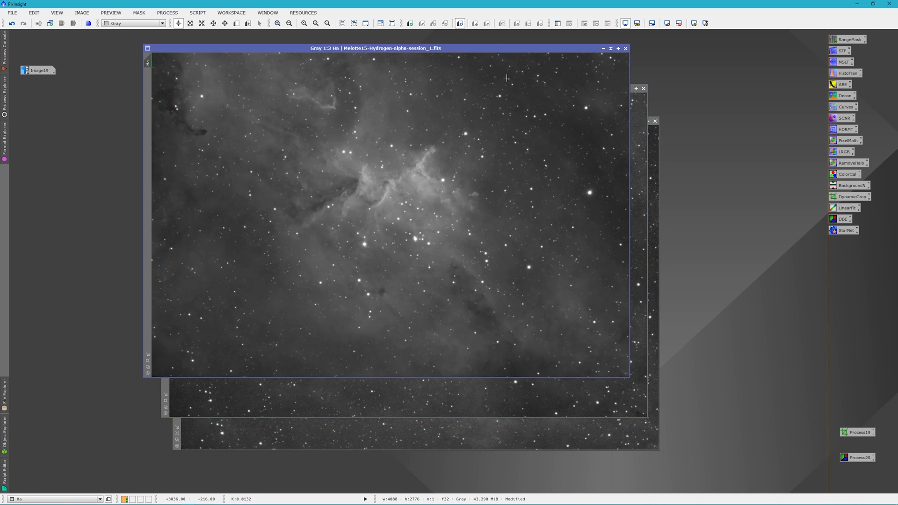
mouse_move(171, 113)
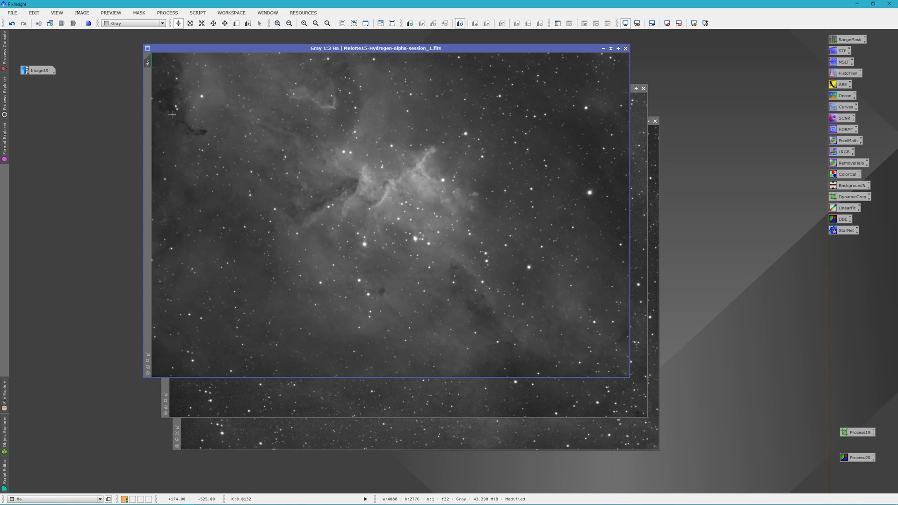
mouse_move(735, 219)
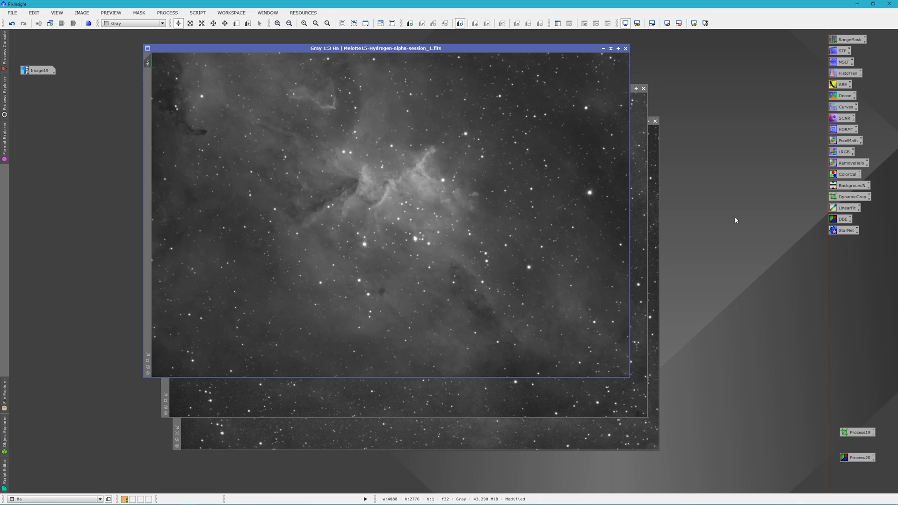
mouse_move(739, 219)
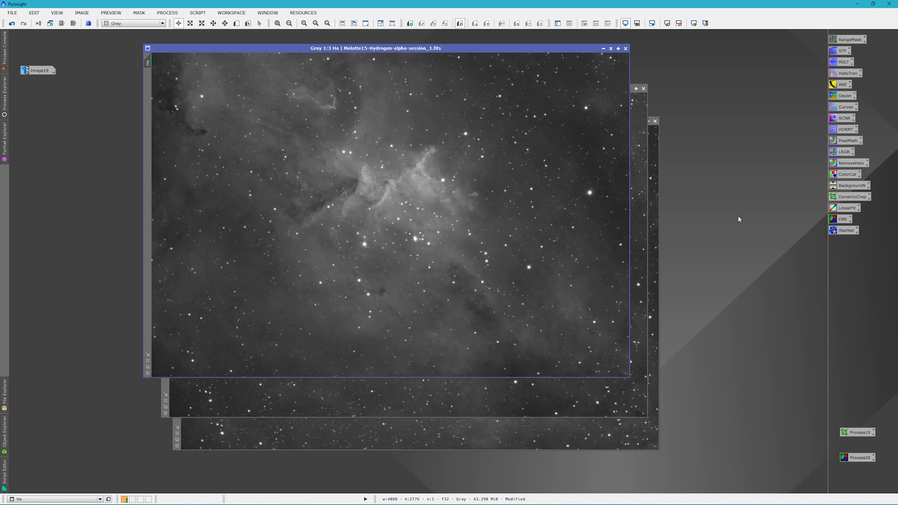
mouse_move(39, 70)
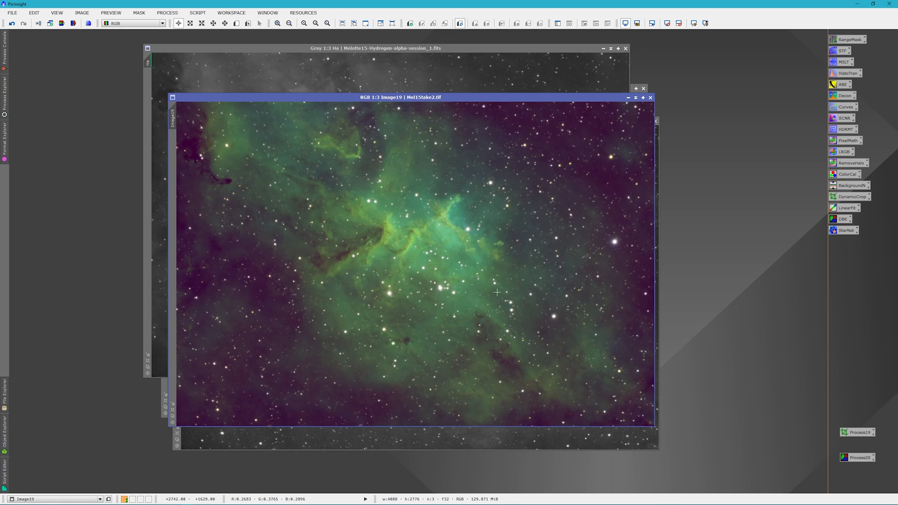
mouse_move(436, 308)
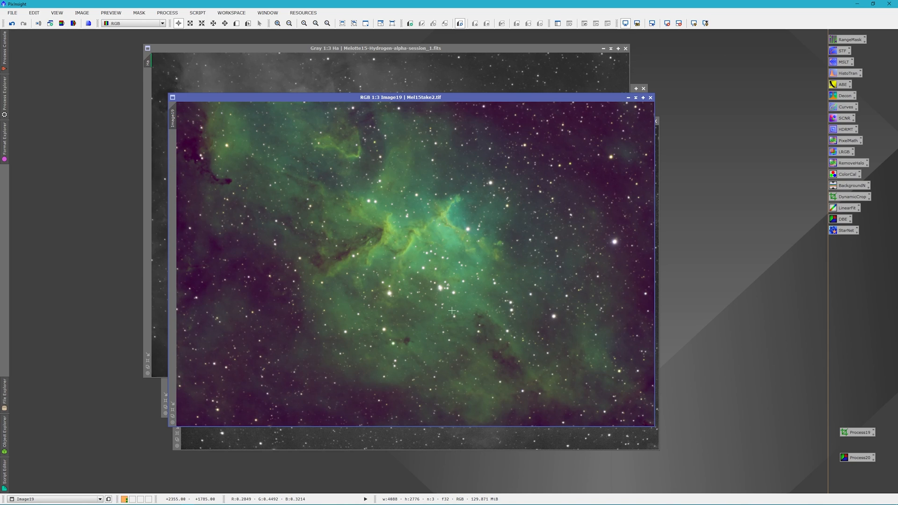
mouse_move(457, 297)
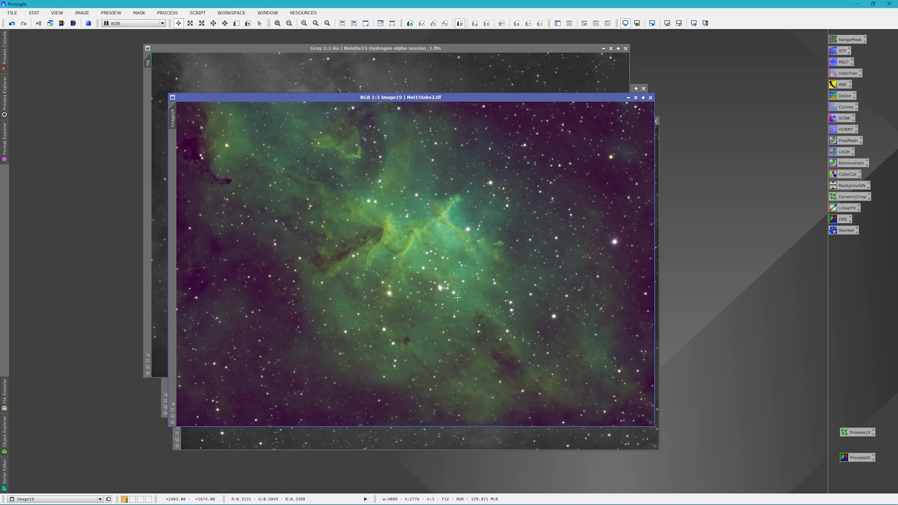
mouse_move(503, 273)
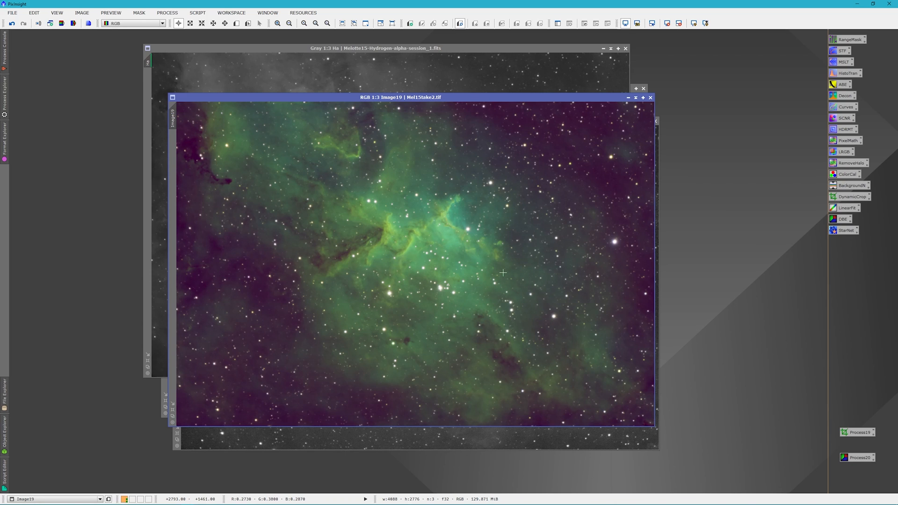
mouse_move(489, 204)
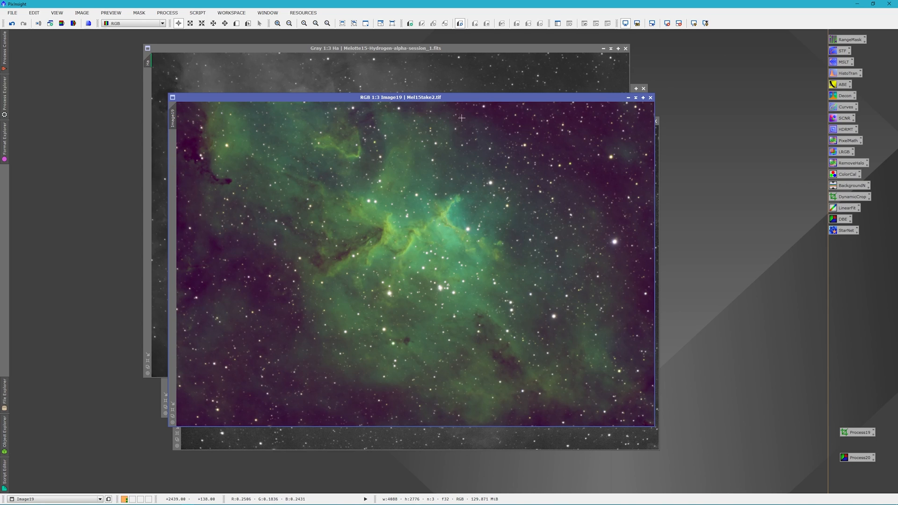
mouse_move(467, 127)
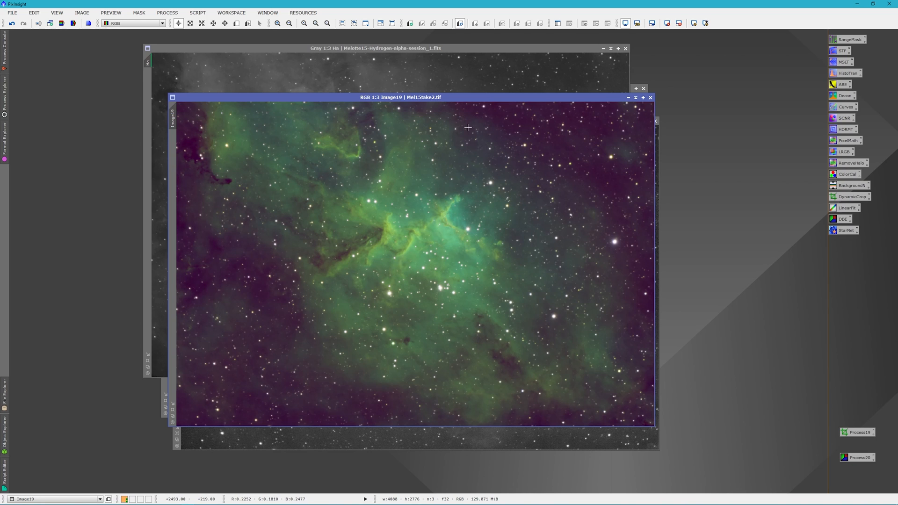
mouse_move(455, 153)
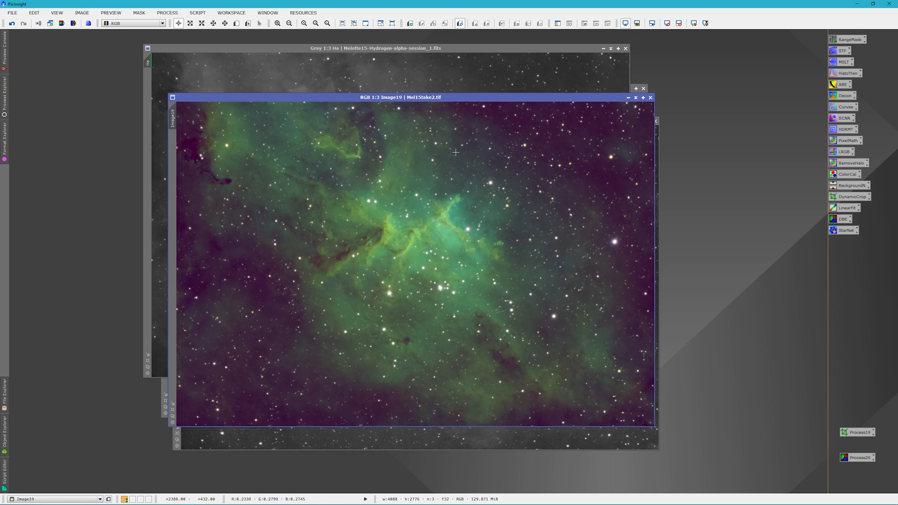
mouse_move(497, 192)
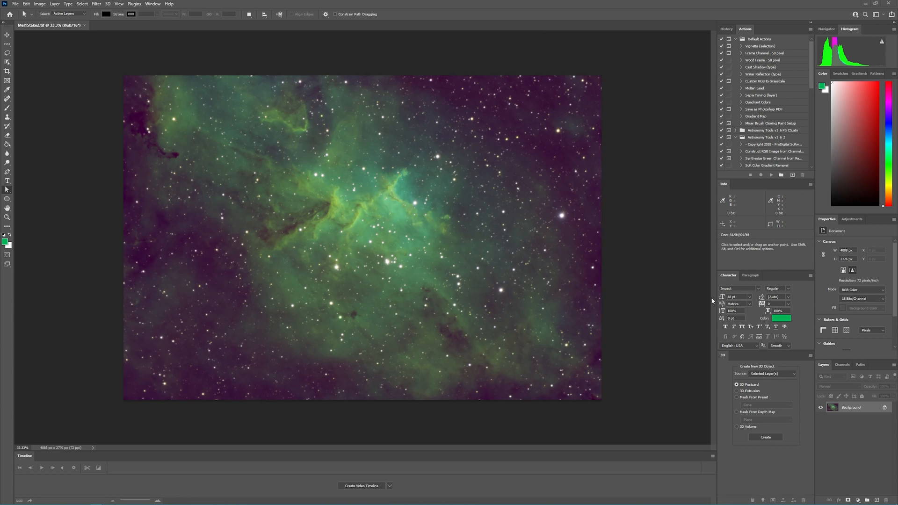
mouse_move(733, 385)
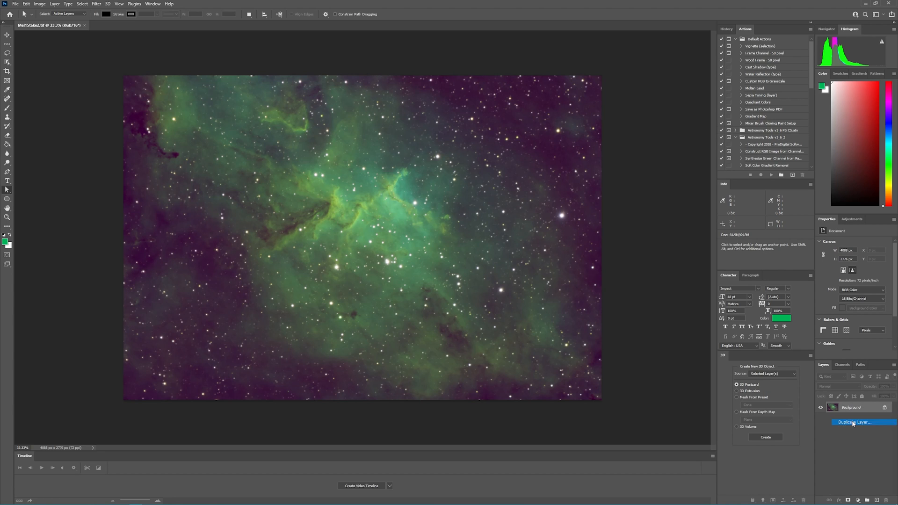
Duplicate the Background layer into Background copy and Background copy 2, then select Background copy
left_click(854, 422)
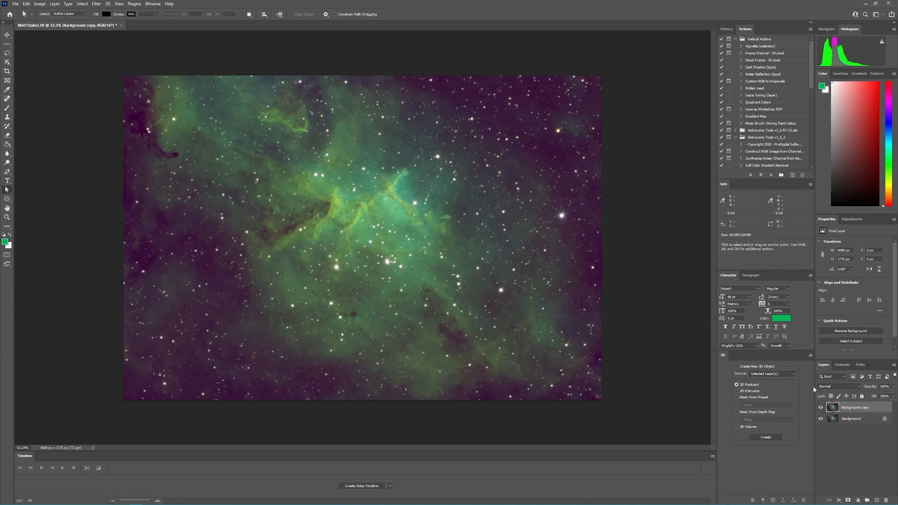
right_click(850, 418)
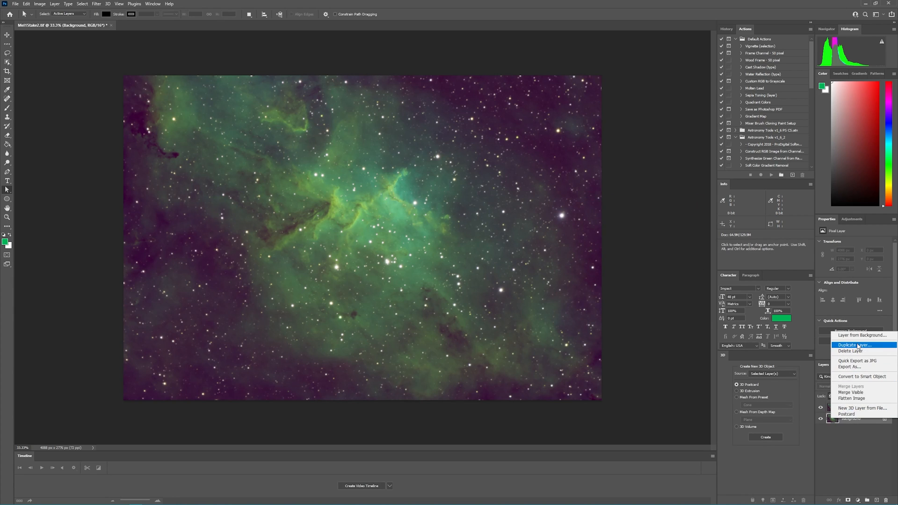
left_click(854, 344)
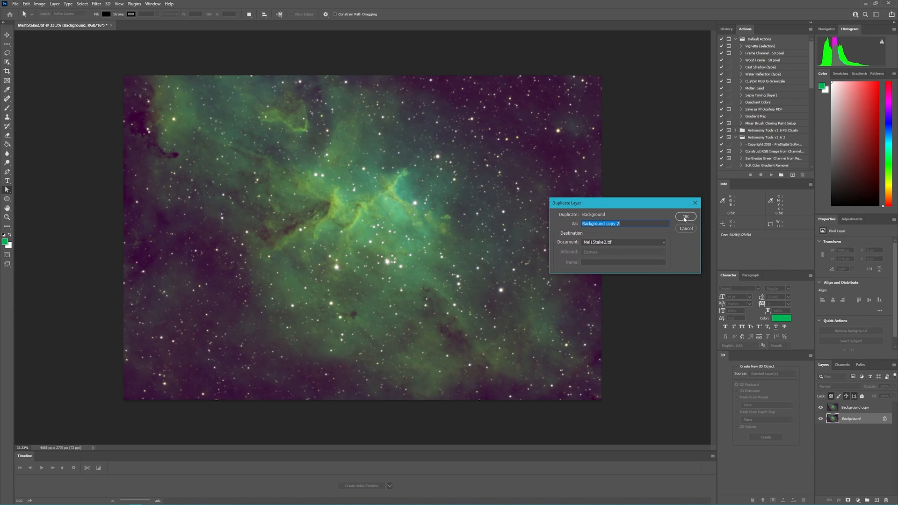
left_click(684, 217)
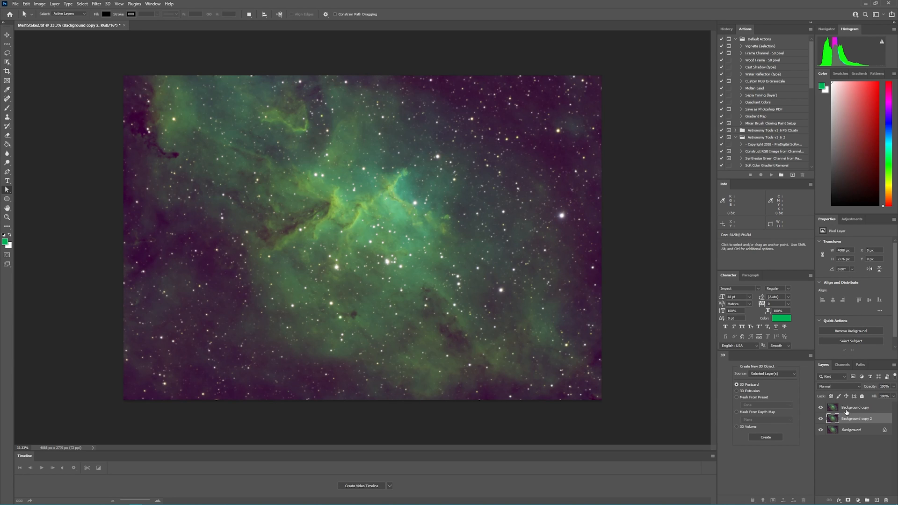
left_click(856, 407)
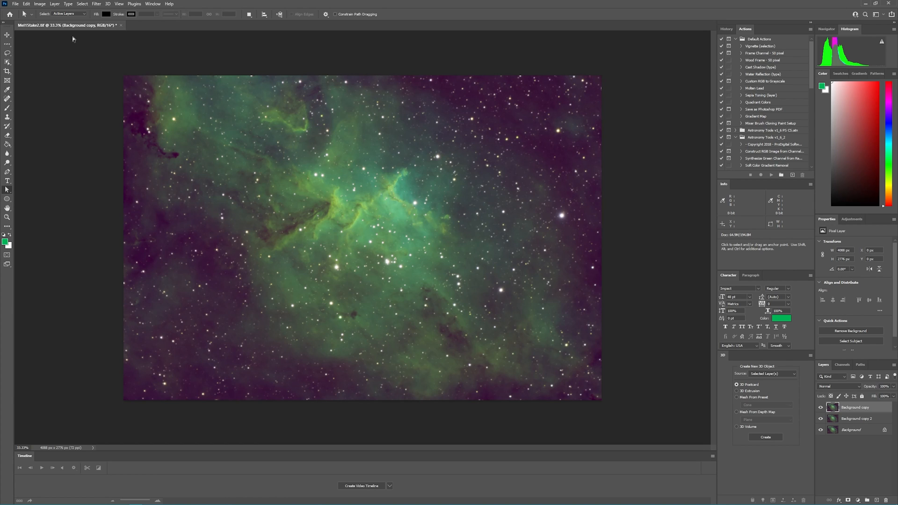
Run RC-Astro StarXTerminator on the Background copy layer to strip out its stars
left_click(96, 3)
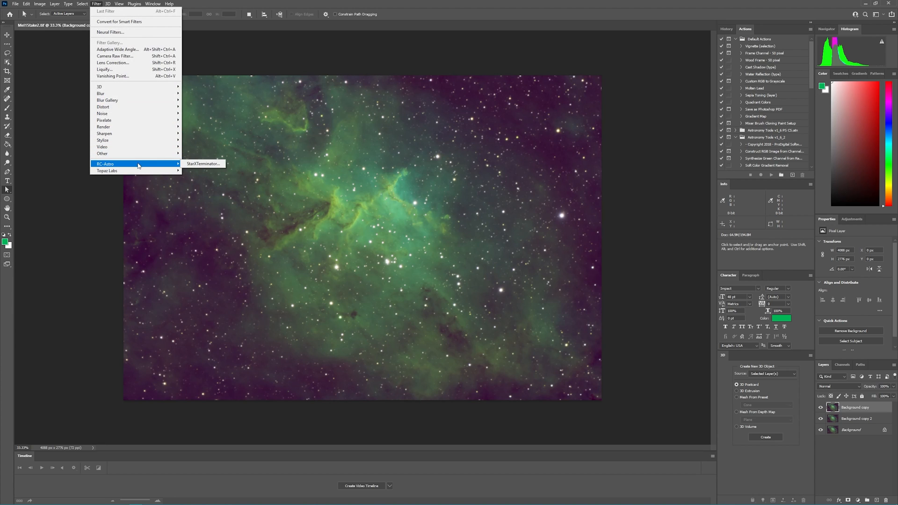
mouse_move(201, 163)
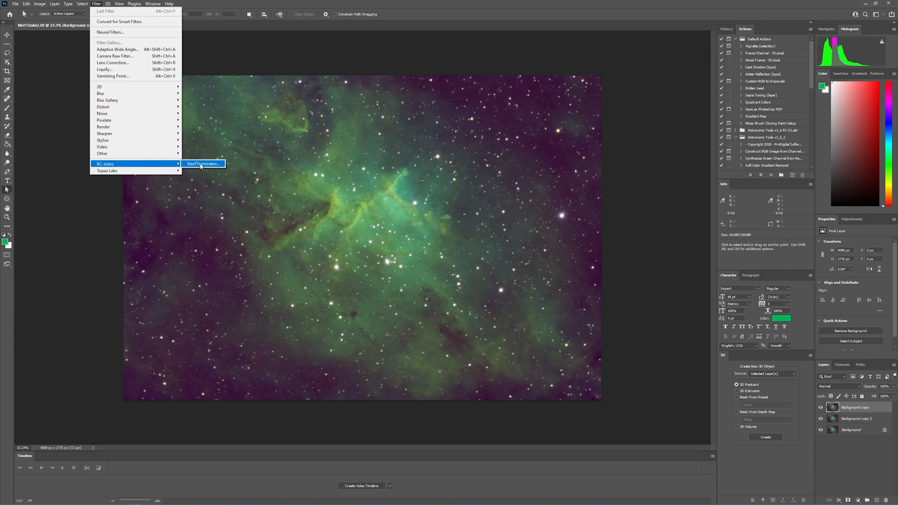
left_click(202, 163)
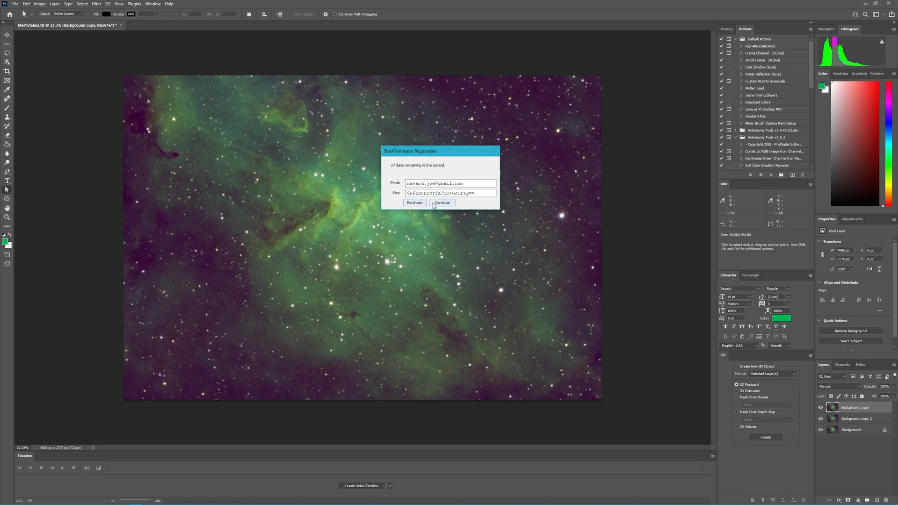
left_click(442, 202)
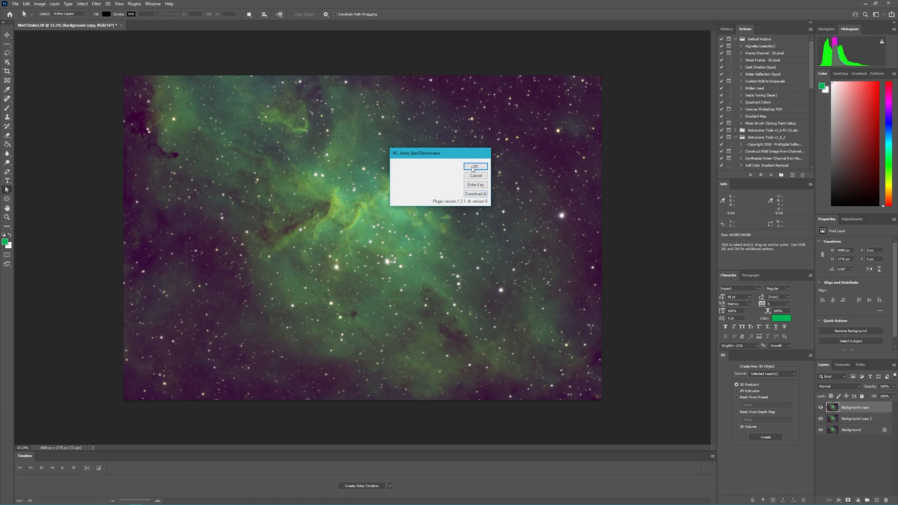
left_click(476, 166)
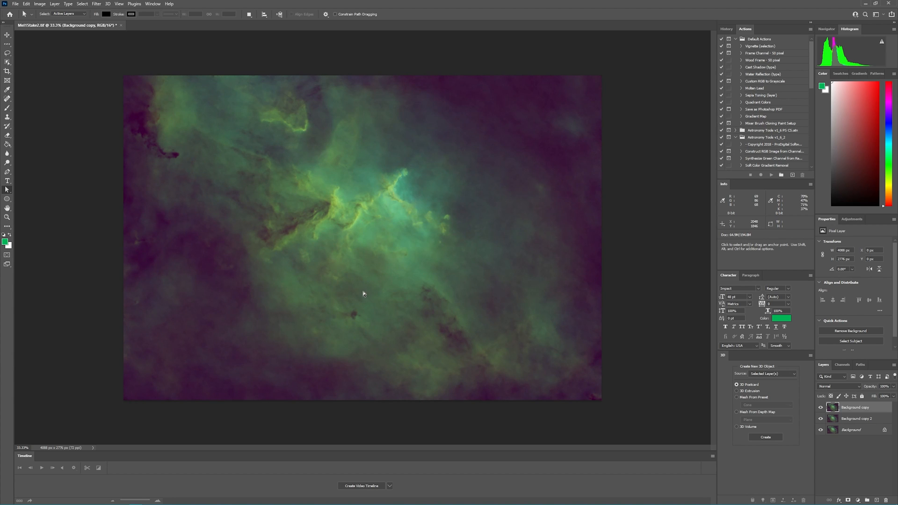
mouse_move(325, 310)
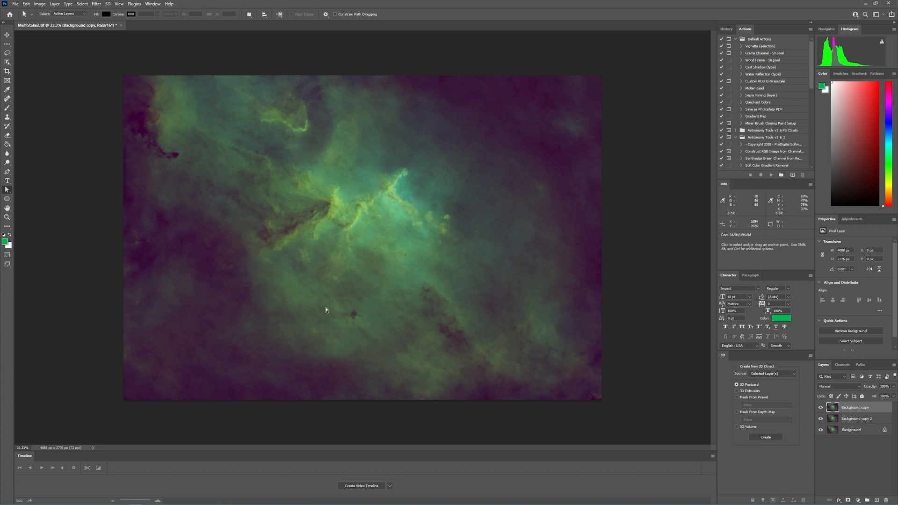
mouse_move(324, 281)
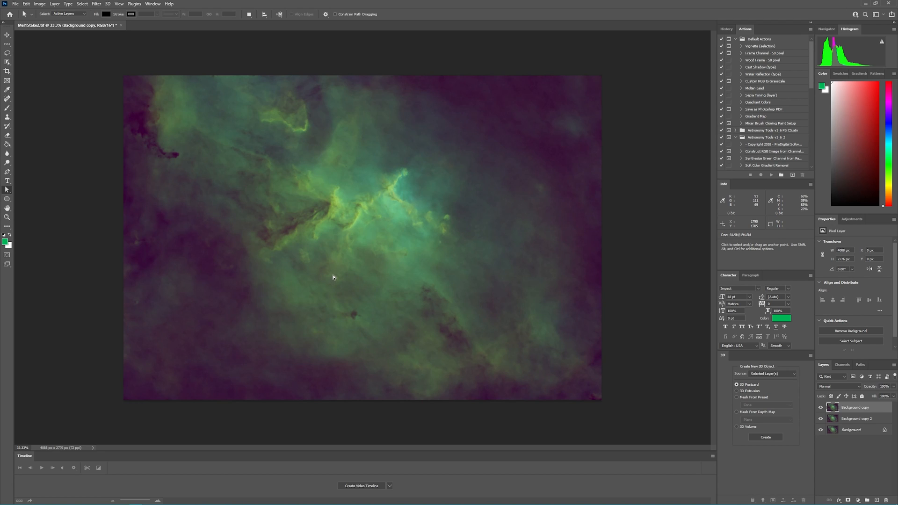
mouse_move(345, 267)
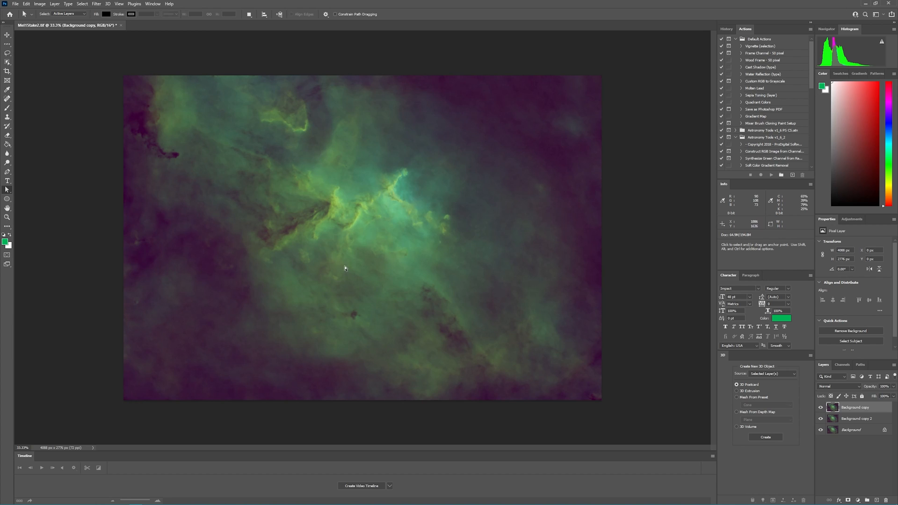
mouse_move(342, 273)
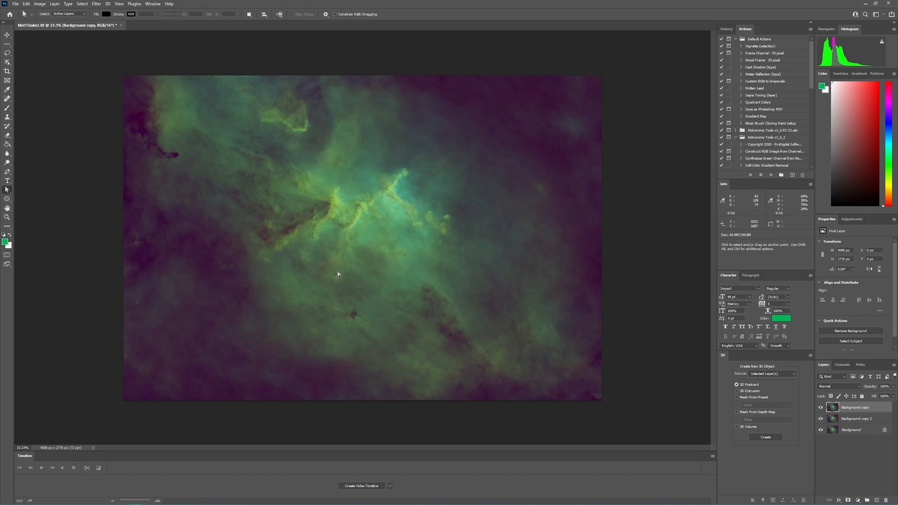
mouse_move(344, 280)
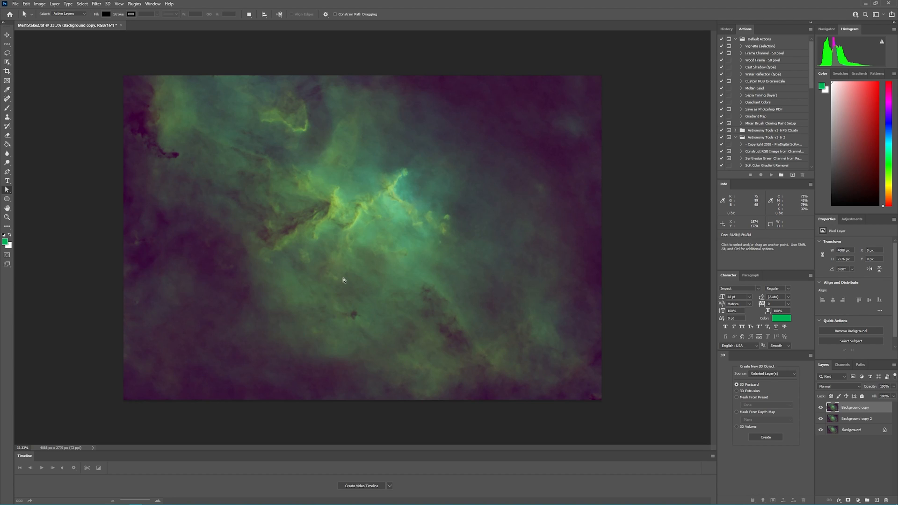
mouse_move(248, 226)
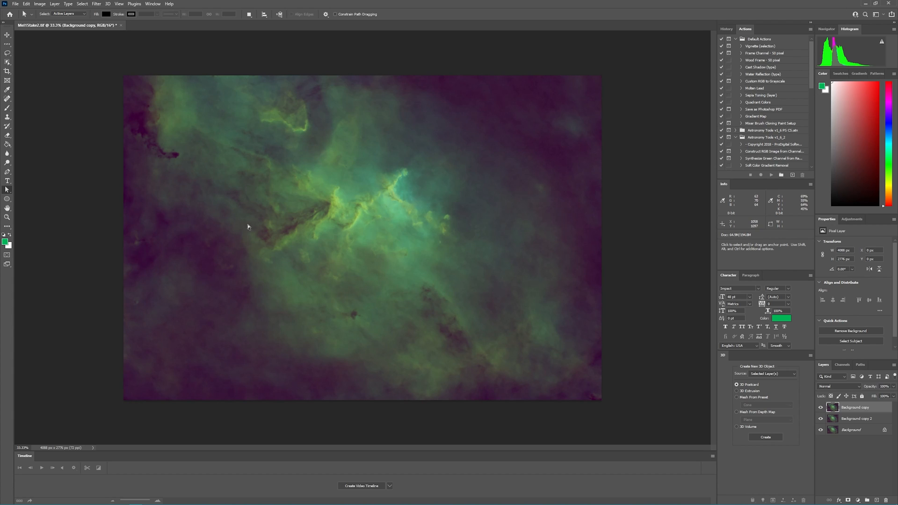
mouse_move(255, 329)
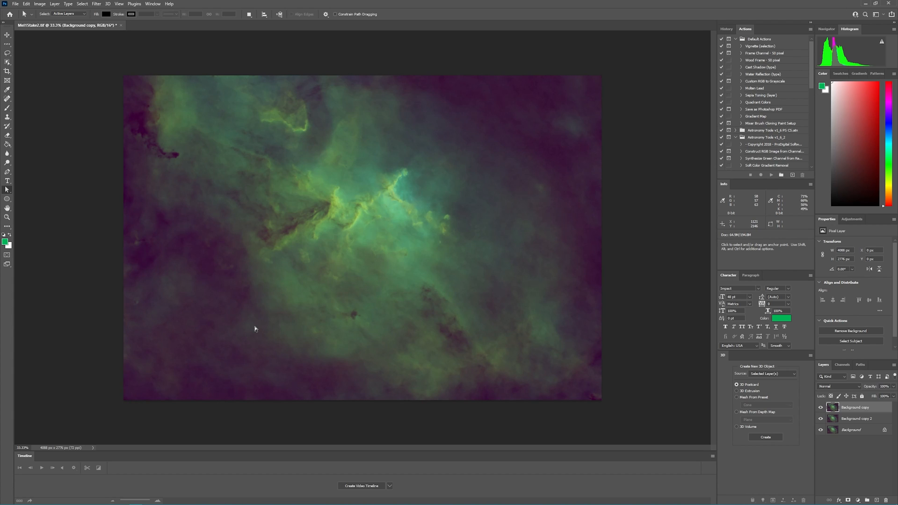
mouse_move(334, 335)
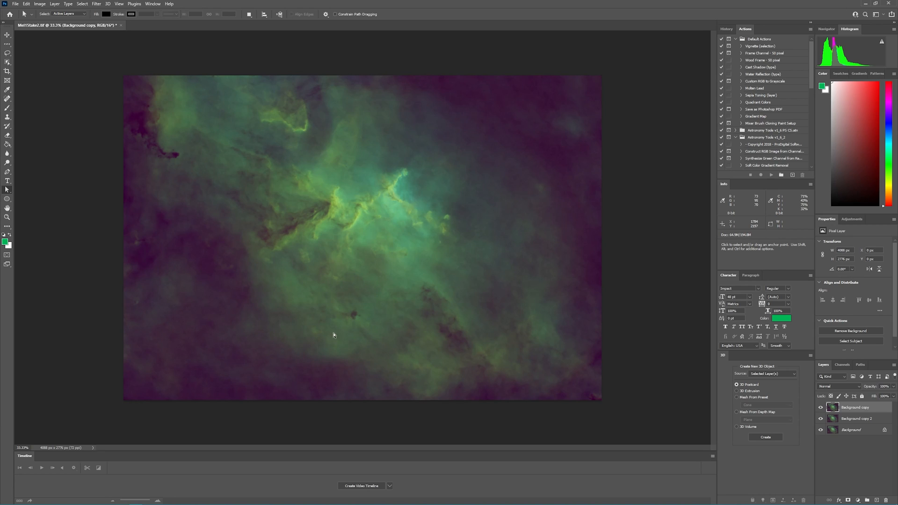
mouse_move(406, 302)
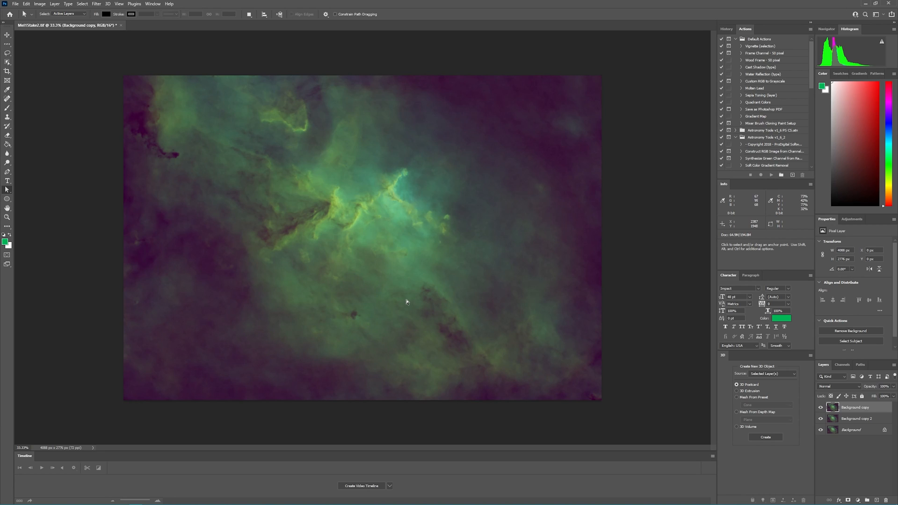
mouse_move(338, 285)
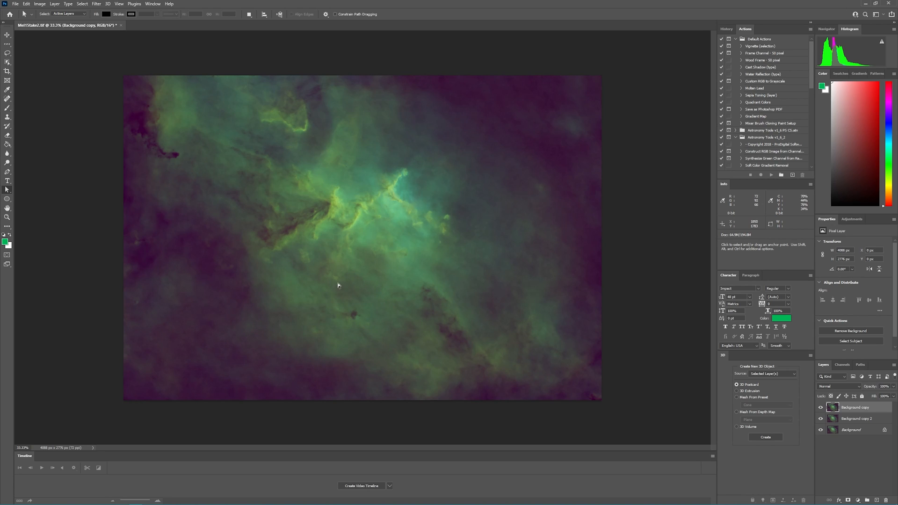
mouse_move(337, 276)
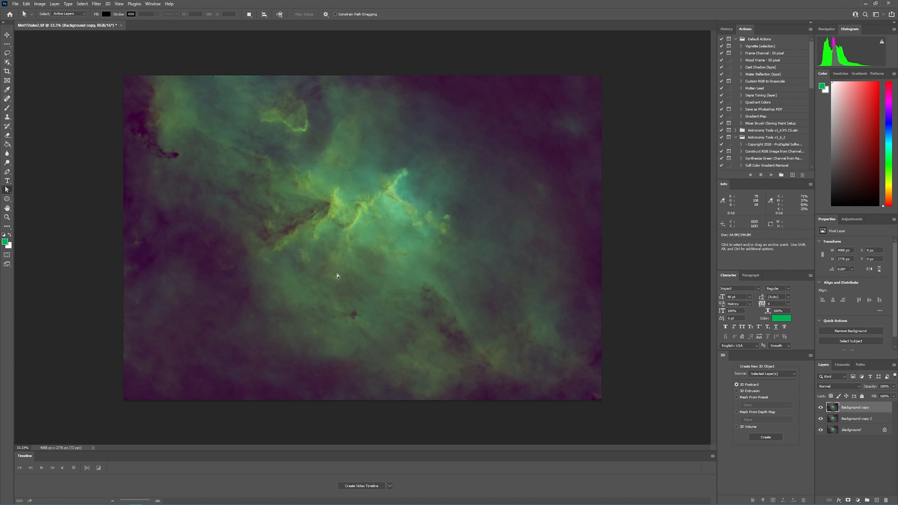
mouse_move(328, 285)
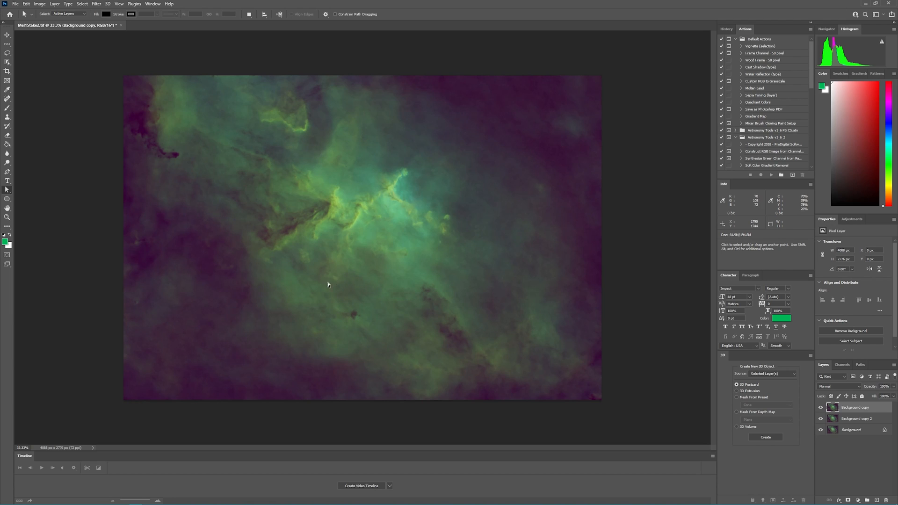
mouse_move(343, 283)
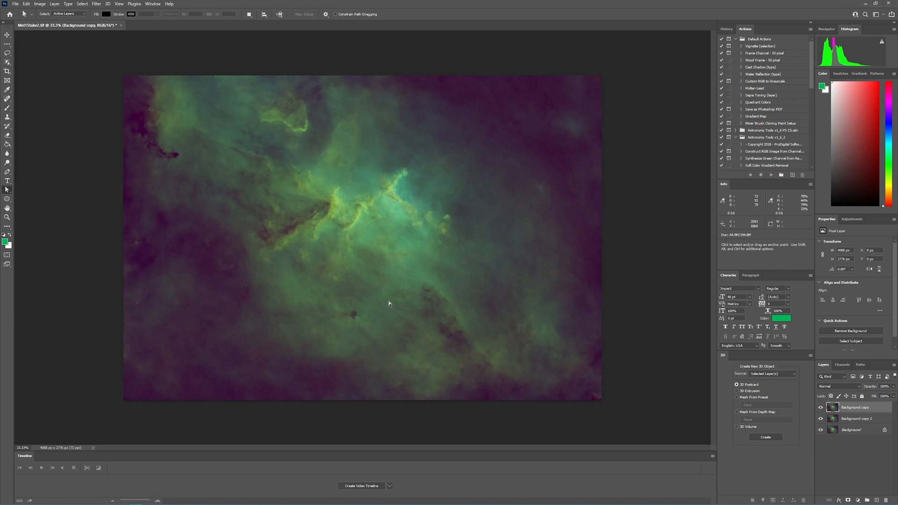
mouse_move(442, 321)
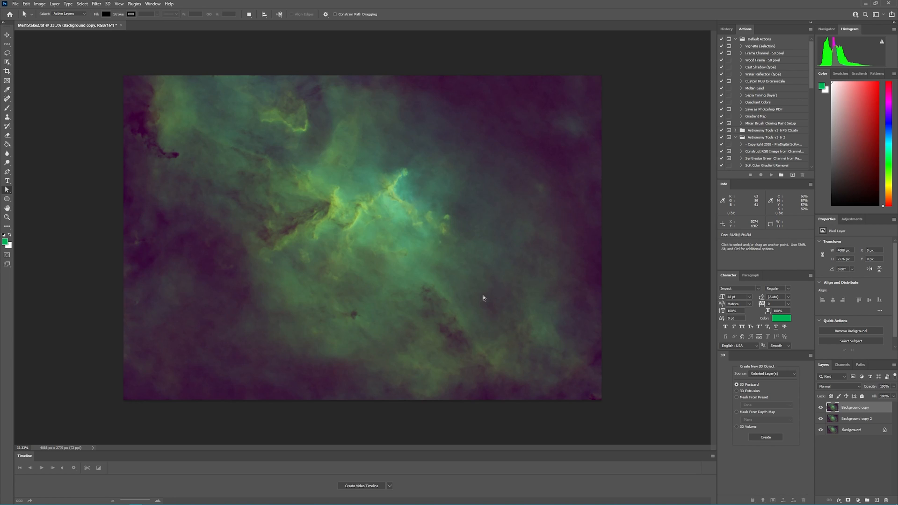
Duplicate the starless Background copy layer to create Background copy 3
right_click(854, 407)
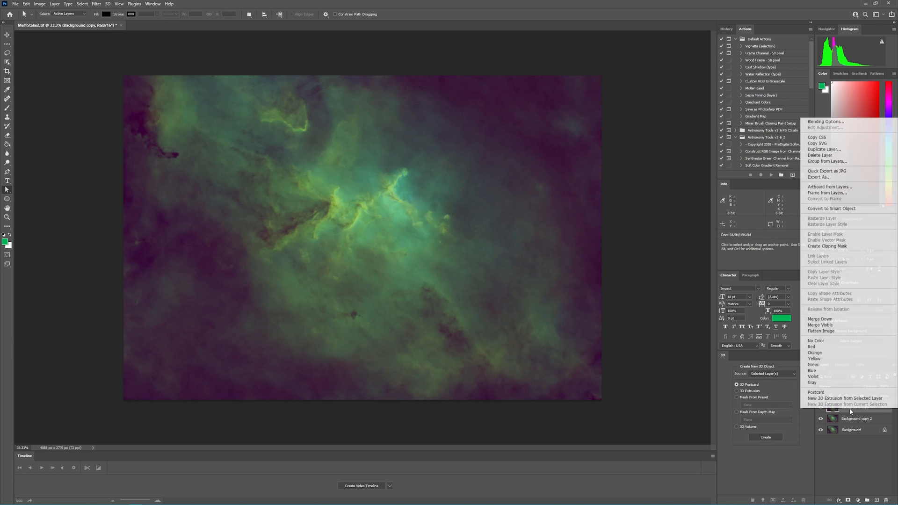
mouse_move(824, 150)
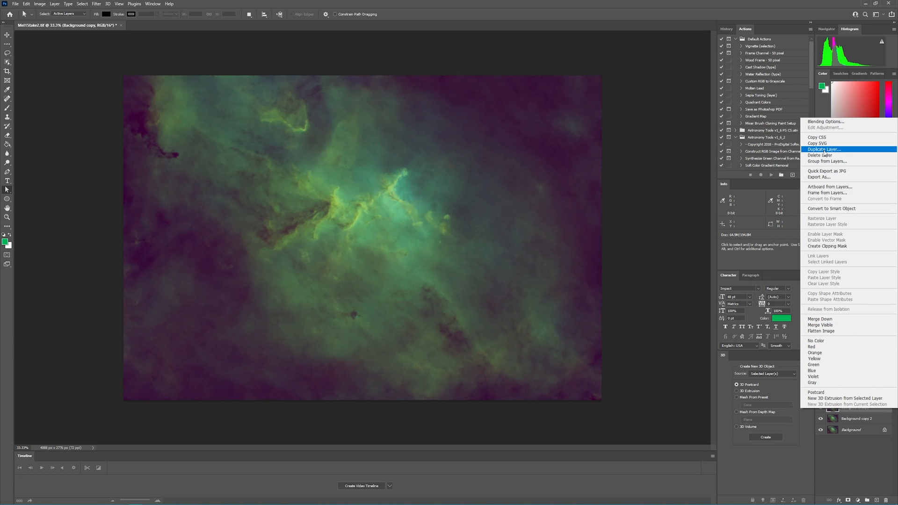
left_click(824, 149)
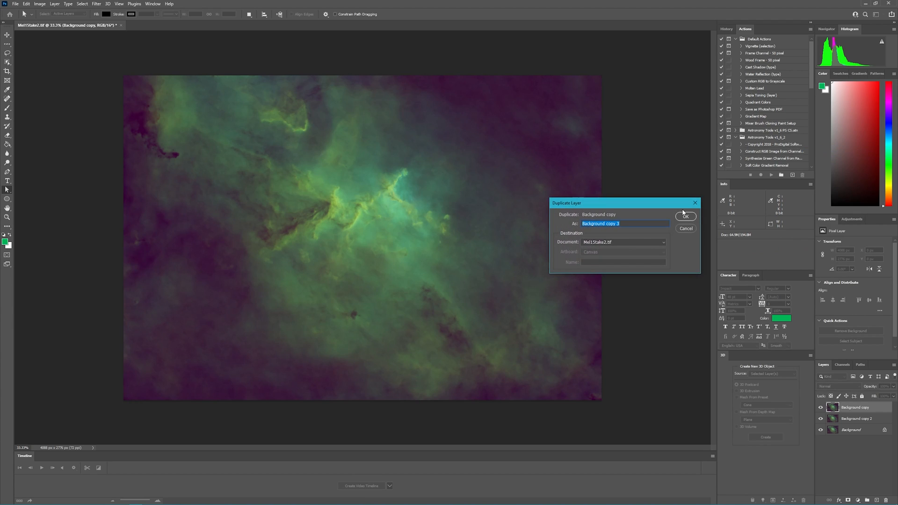
left_click(685, 216)
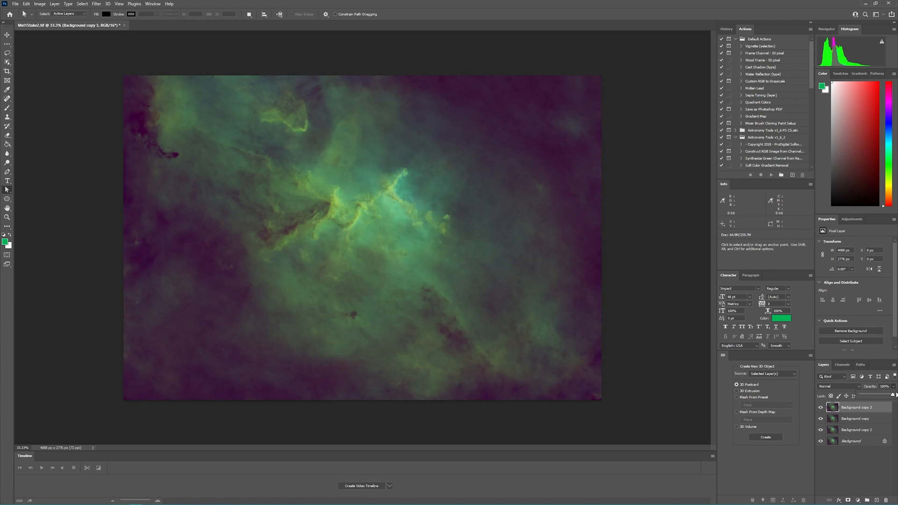
left_click(883, 386)
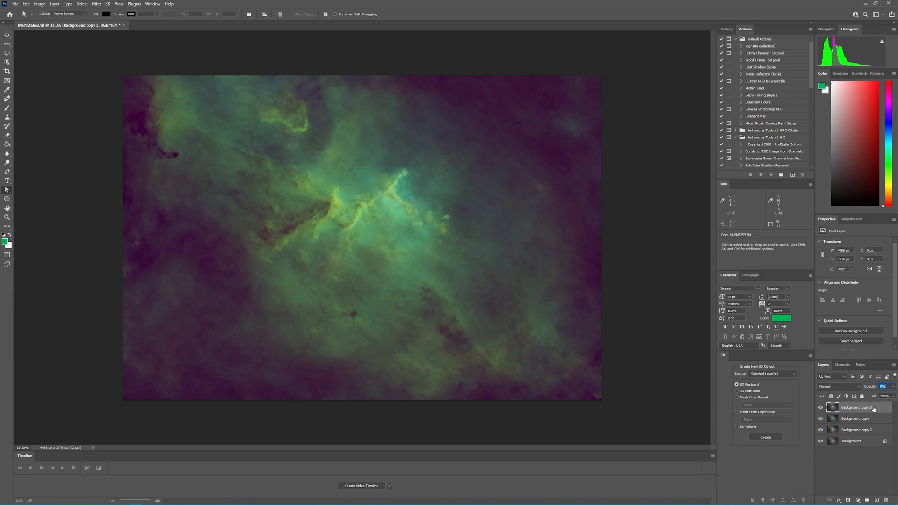
Set Background copy to Subtract blend mode and Merge Down into a stars-only layer
left_click(855, 418)
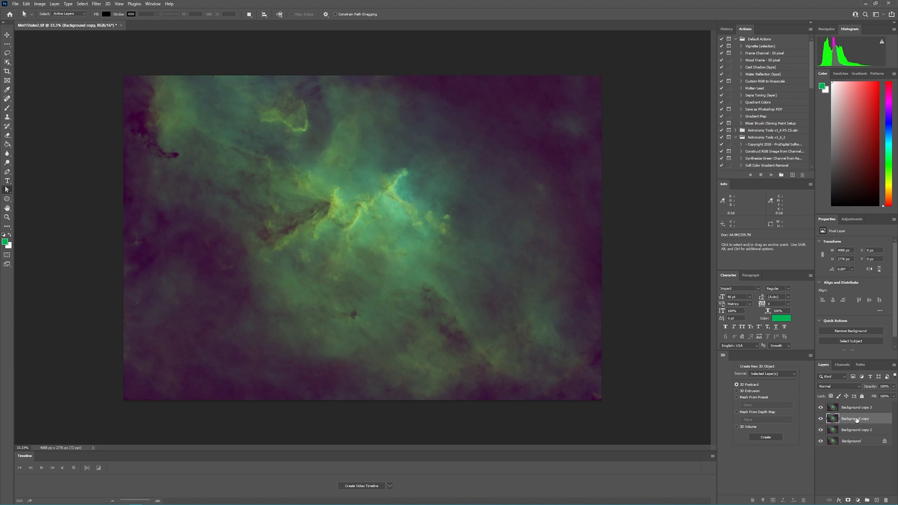
left_click(839, 386)
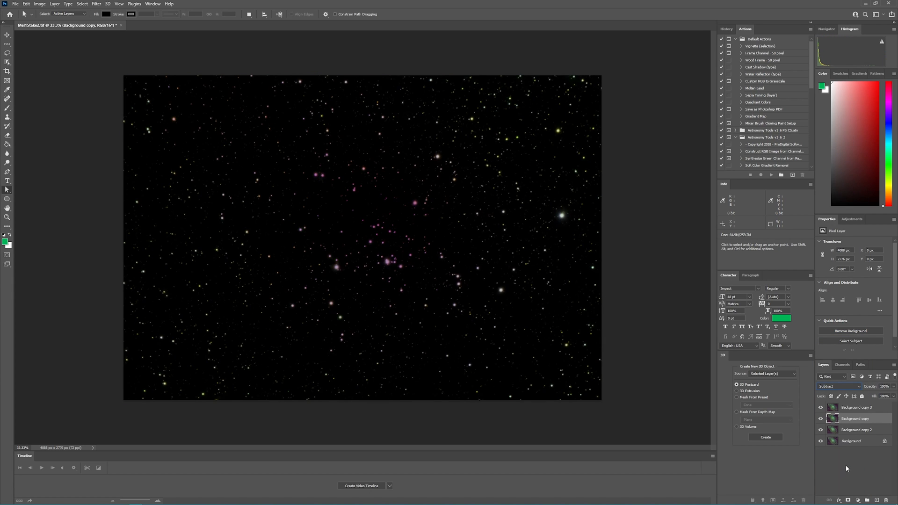
right_click(854, 418)
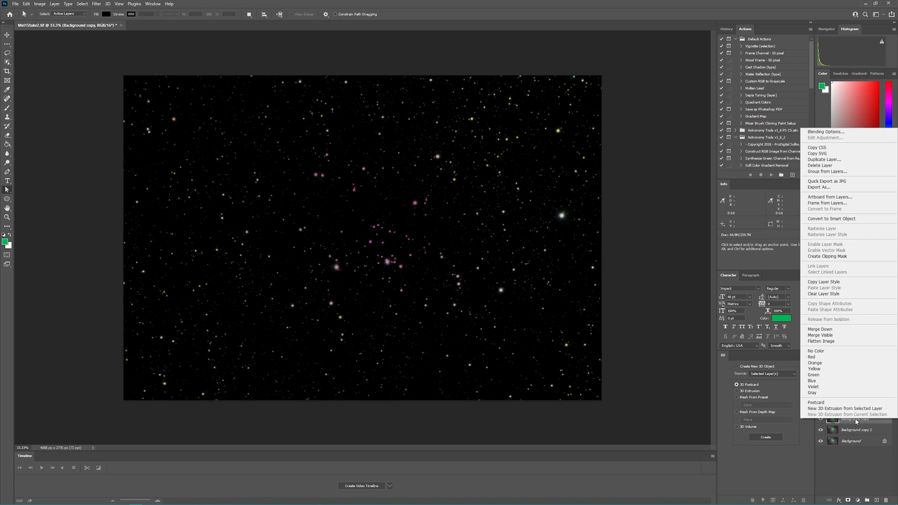
mouse_move(813, 381)
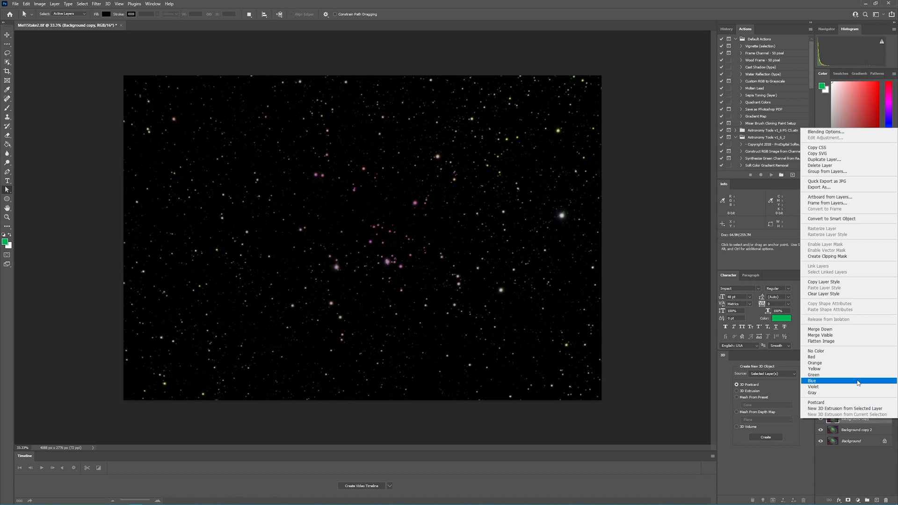
left_click(812, 381)
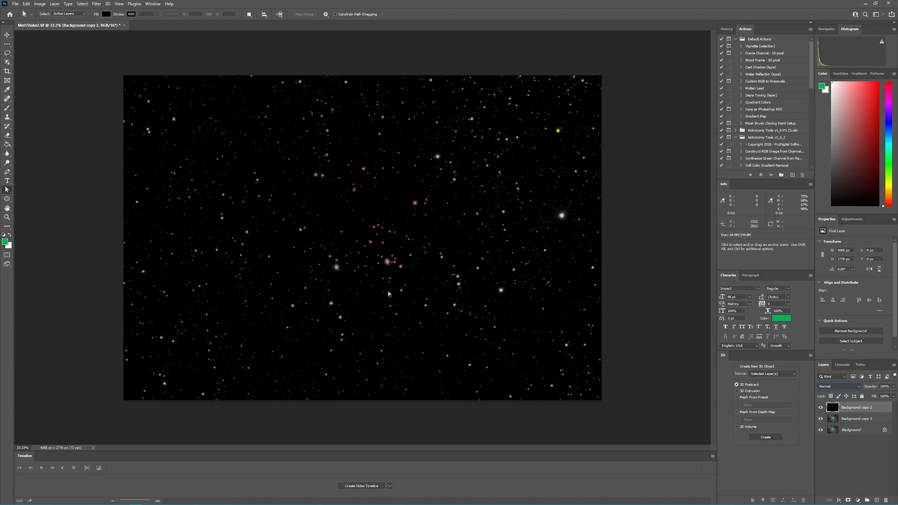
Save the stars-only image as the TIFF Mel15Stake3.tif, keeping its layers
left_click(14, 4)
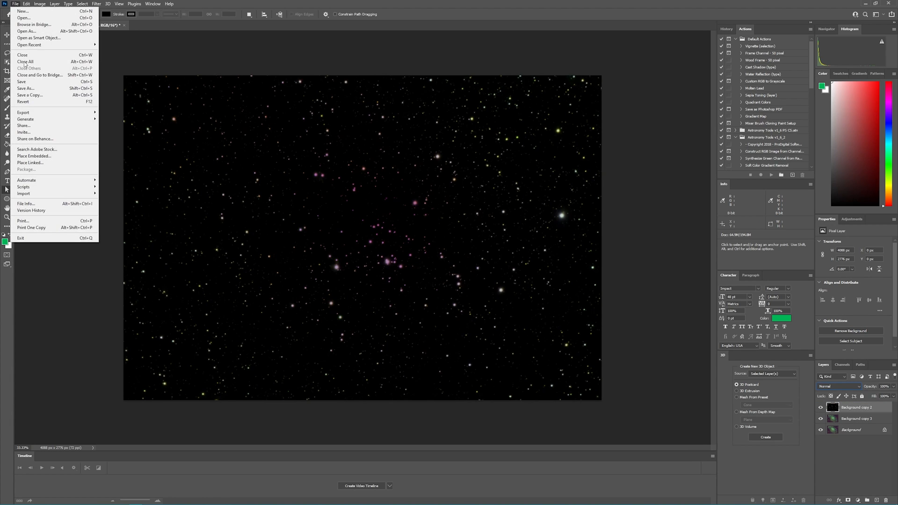
mouse_move(23, 111)
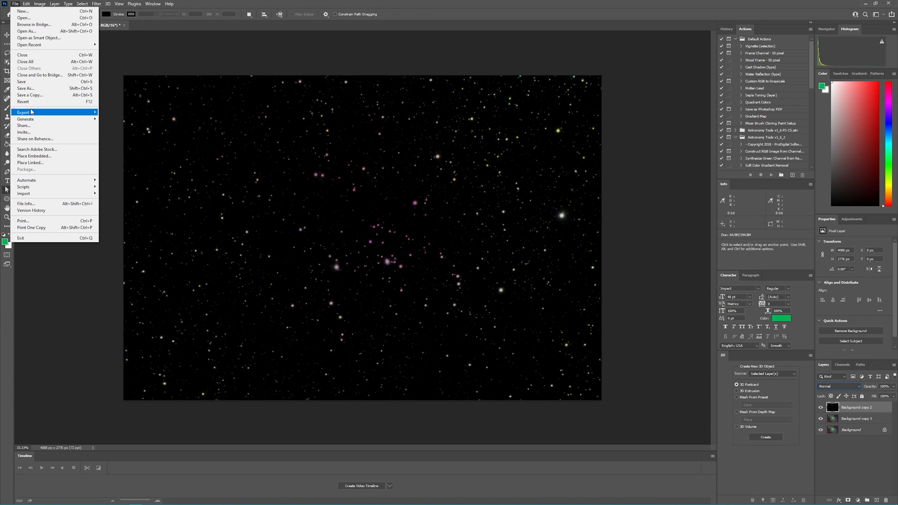
left_click(26, 88)
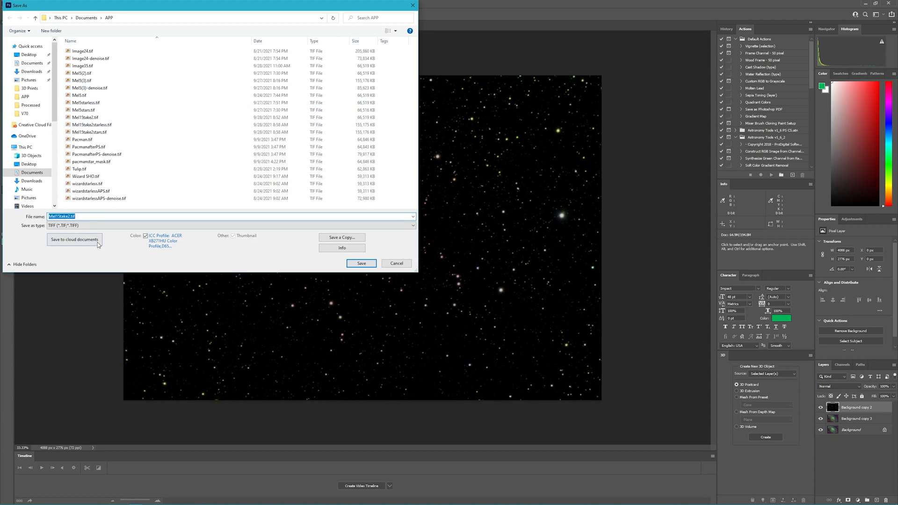
left_click(84, 216)
type("3")
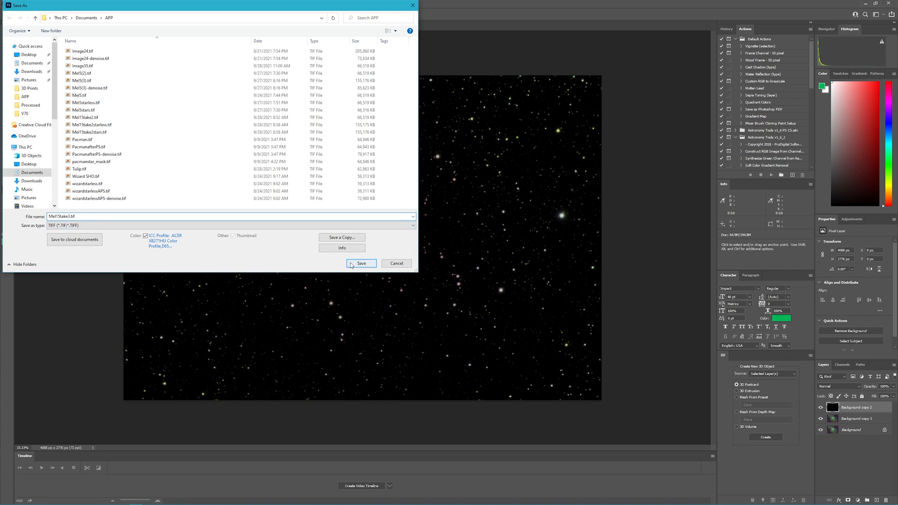
left_click(361, 264)
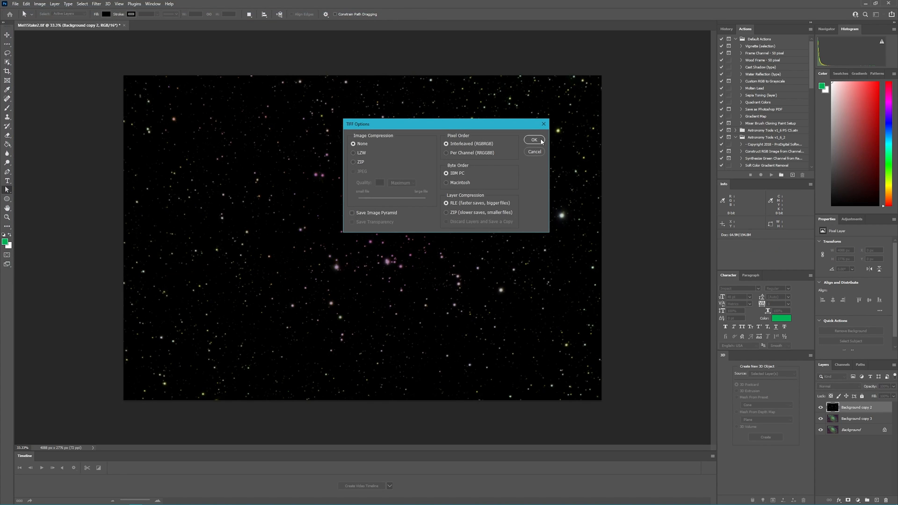
left_click(533, 140)
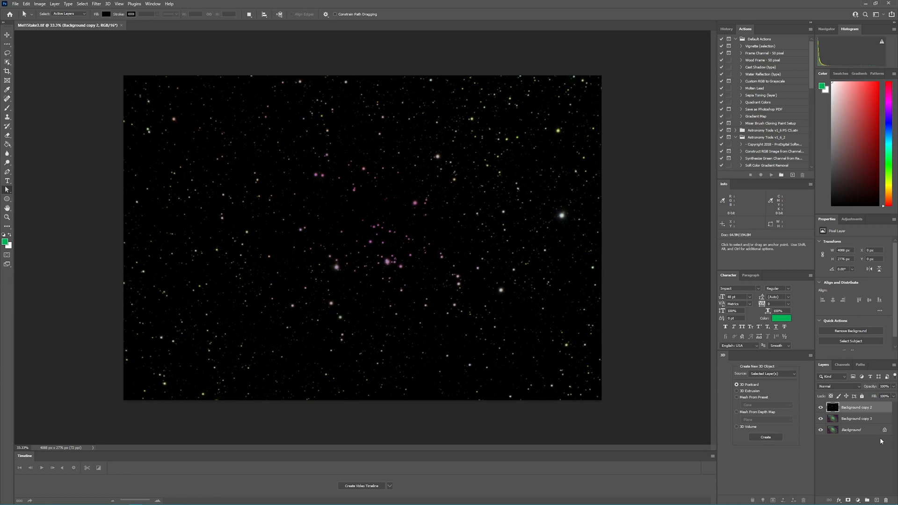
Move Background copy 3 up and save the starless nebula as Mel15take4.tif
left_click(856, 418)
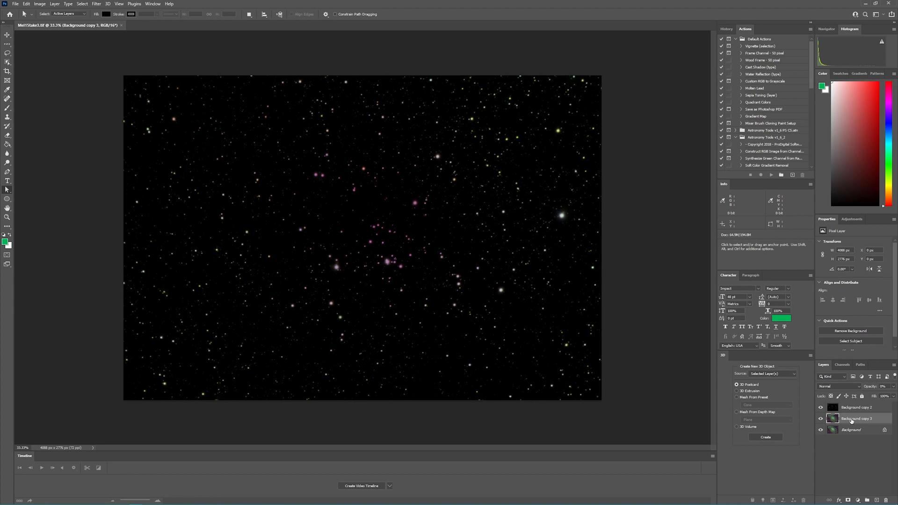
left_click_drag(854, 418, 855, 408)
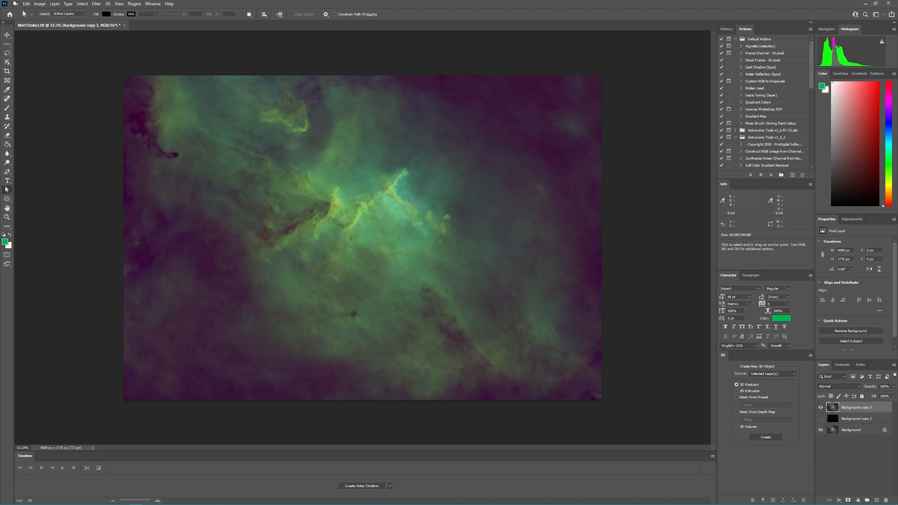
left_click(15, 4)
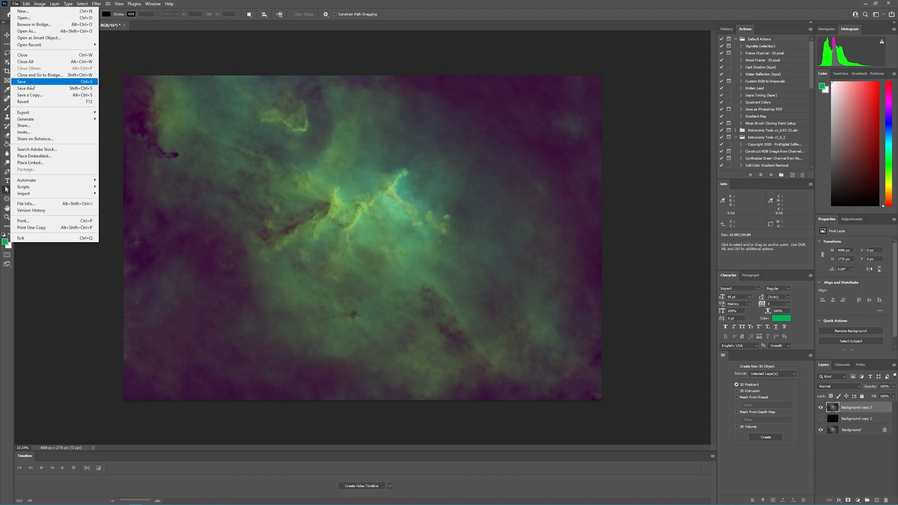
left_click(26, 88)
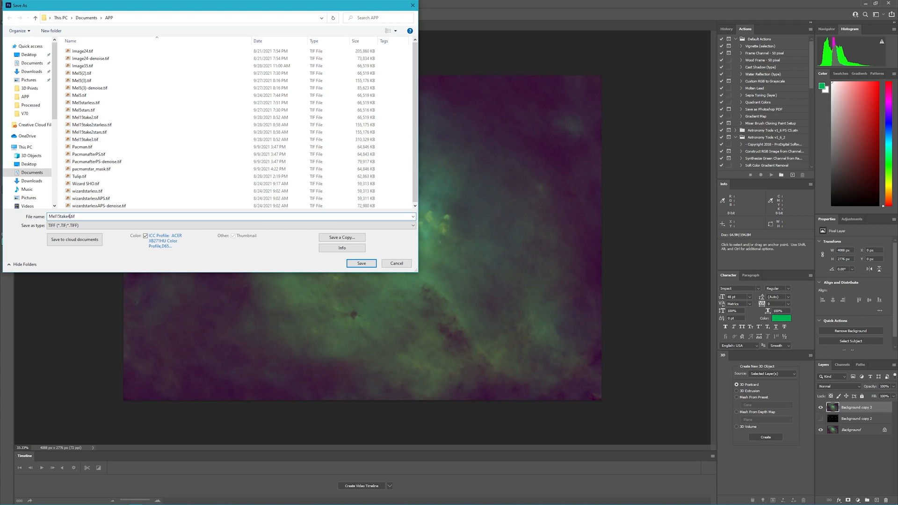
left_click(361, 263)
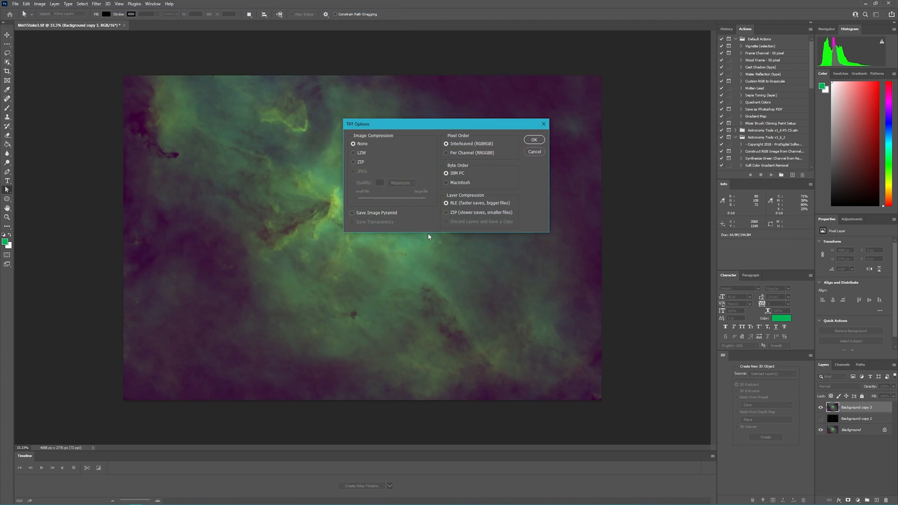
left_click(533, 140)
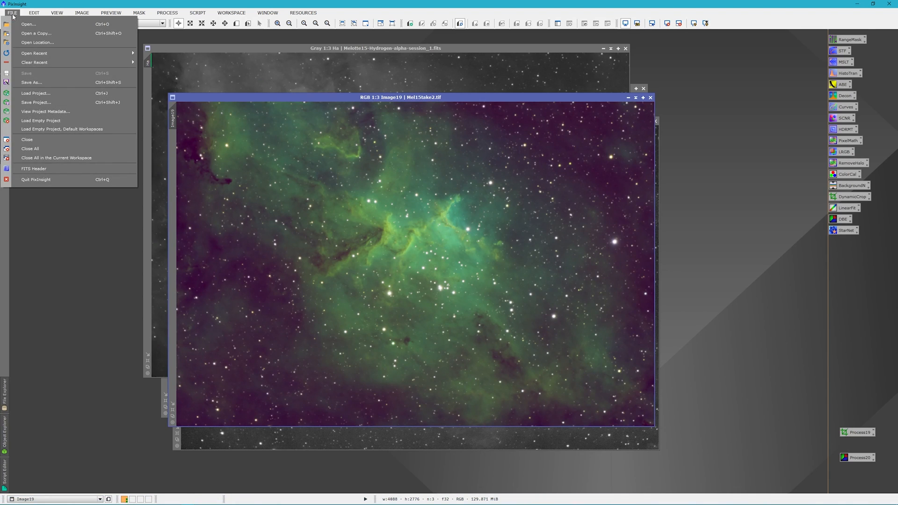
Open Mel15take3.tif and Mel15take4.tif together from the APP folder
left_click(28, 24)
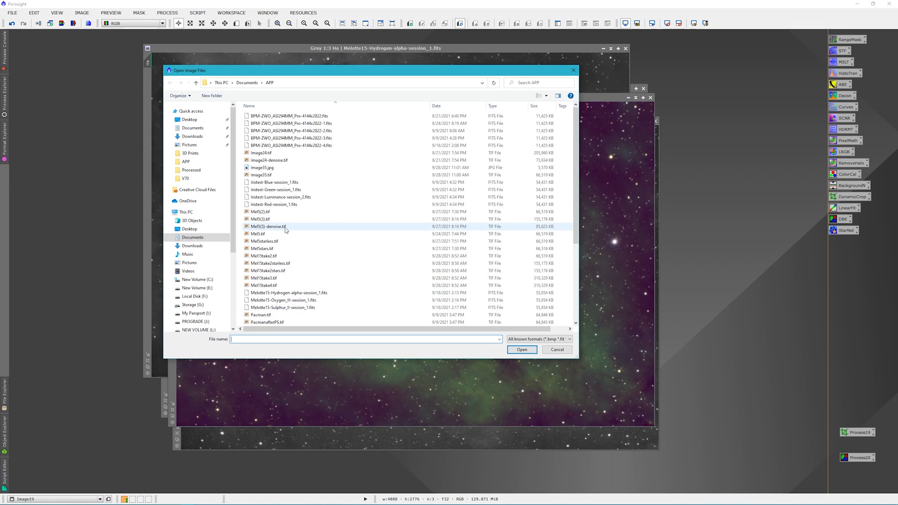
scroll("down", 3)
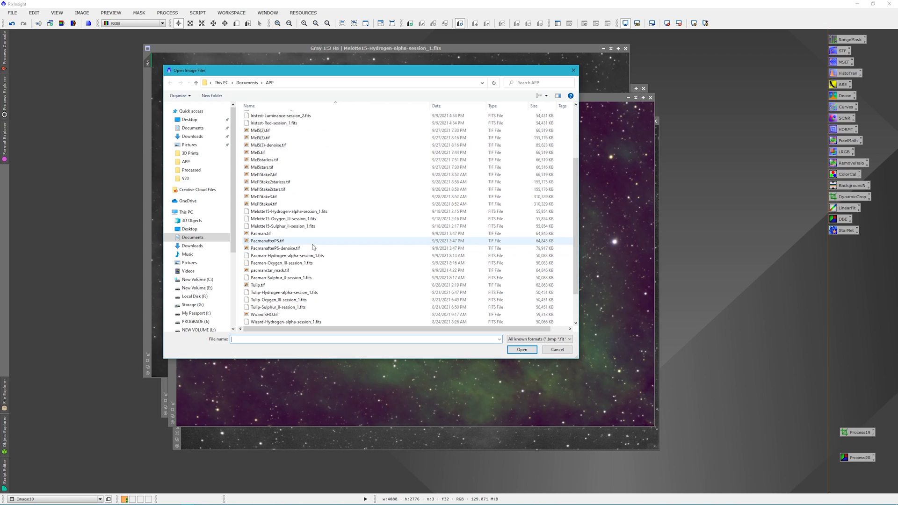
left_click(263, 197)
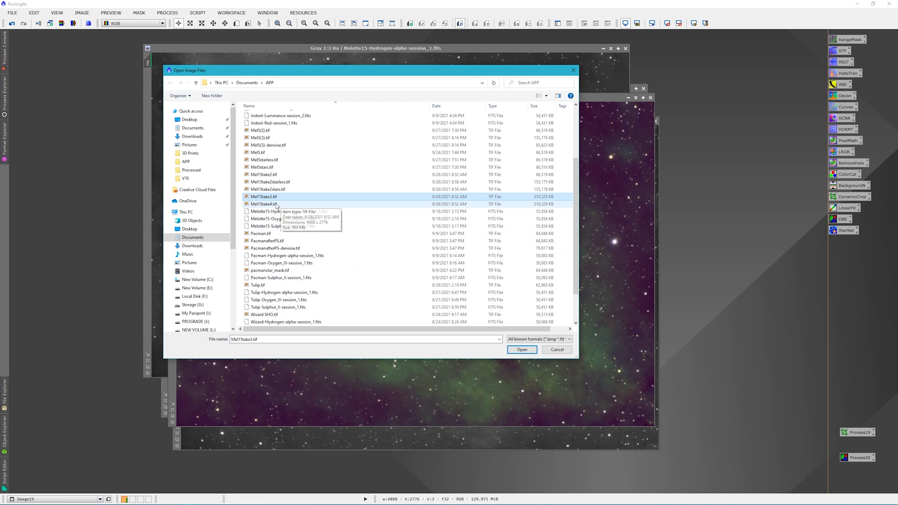
left_click(262, 204)
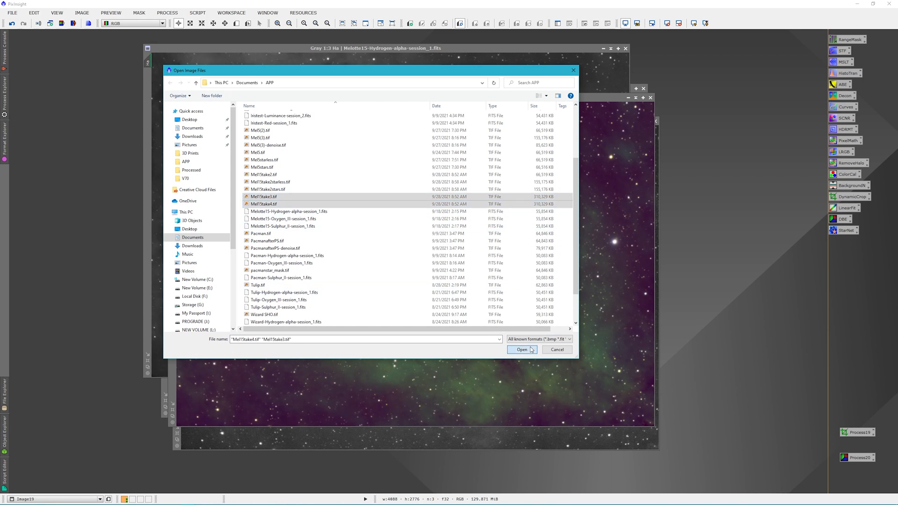
left_click(521, 349)
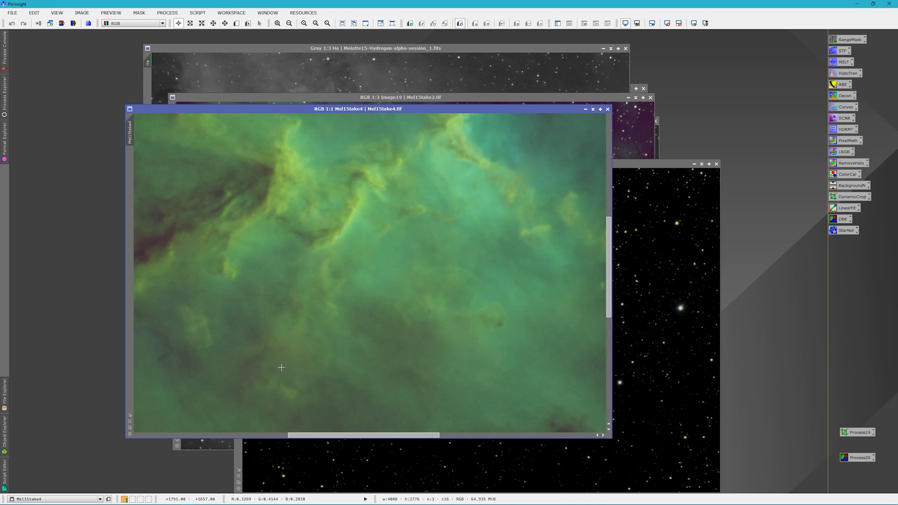
mouse_move(324, 355)
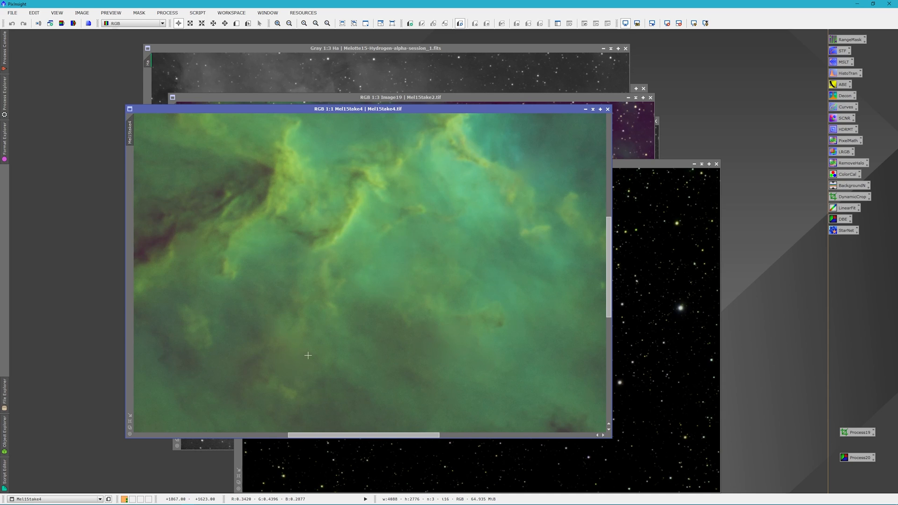
mouse_move(300, 362)
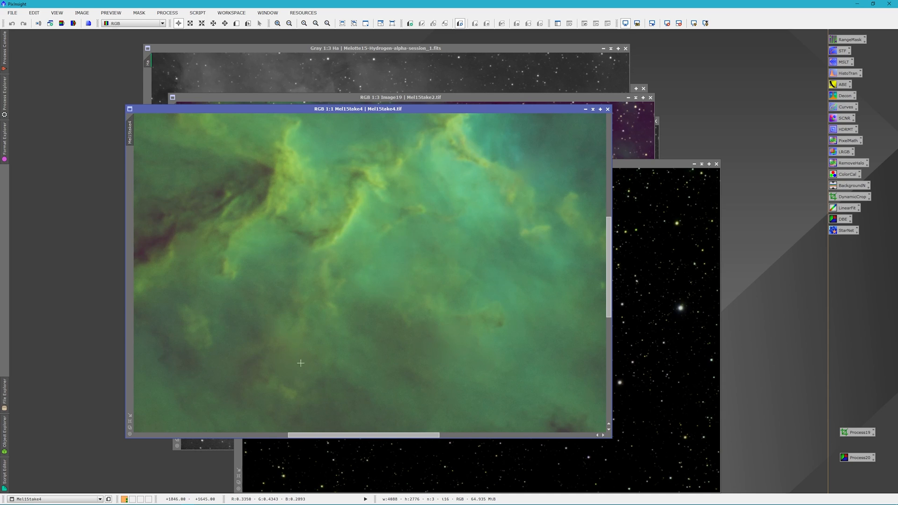
mouse_move(341, 297)
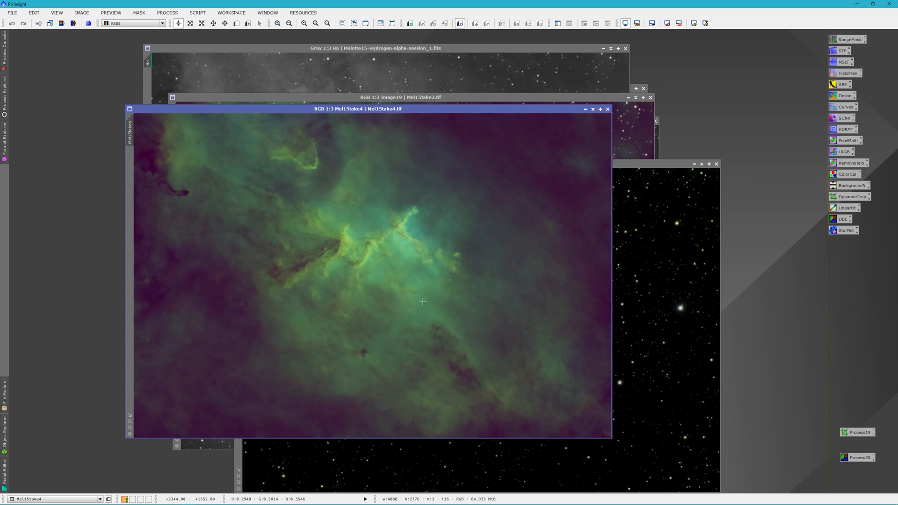
mouse_move(329, 232)
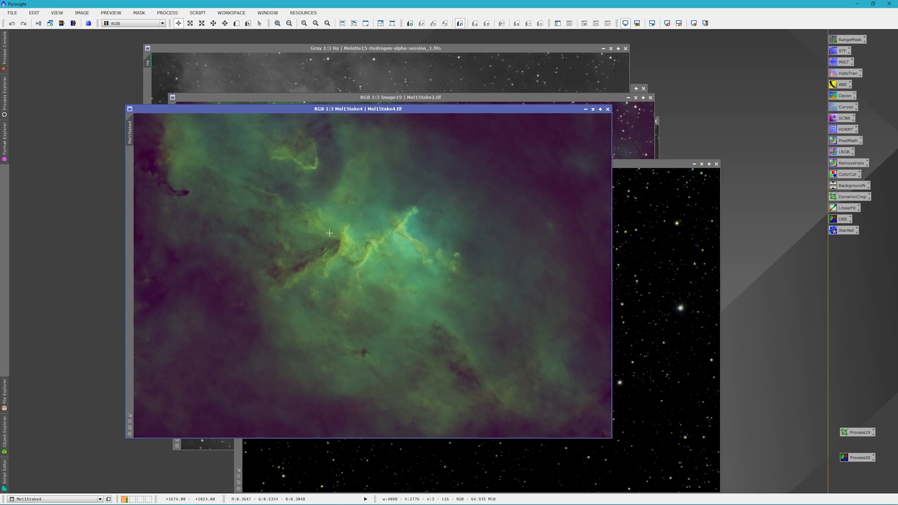
mouse_move(337, 309)
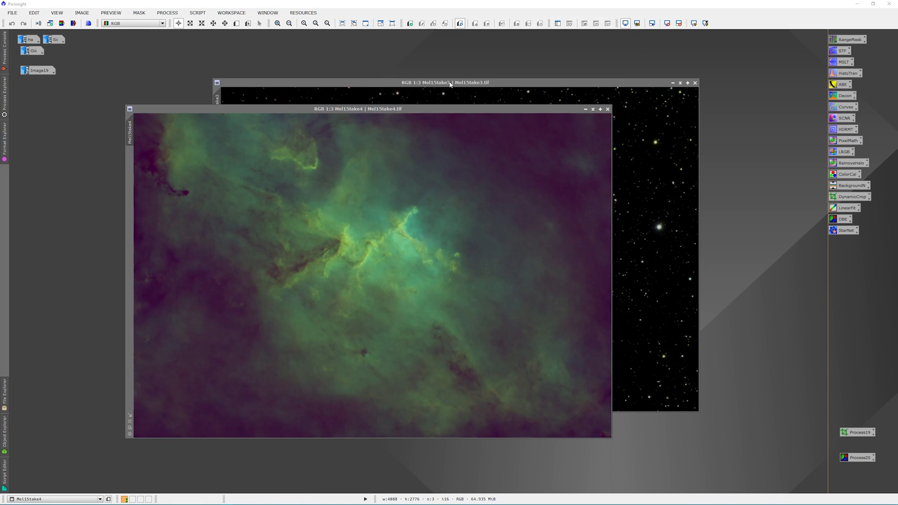
Bring the Mel15take3 star window forward and drag it over the Mel15take4 window
left_click(445, 82)
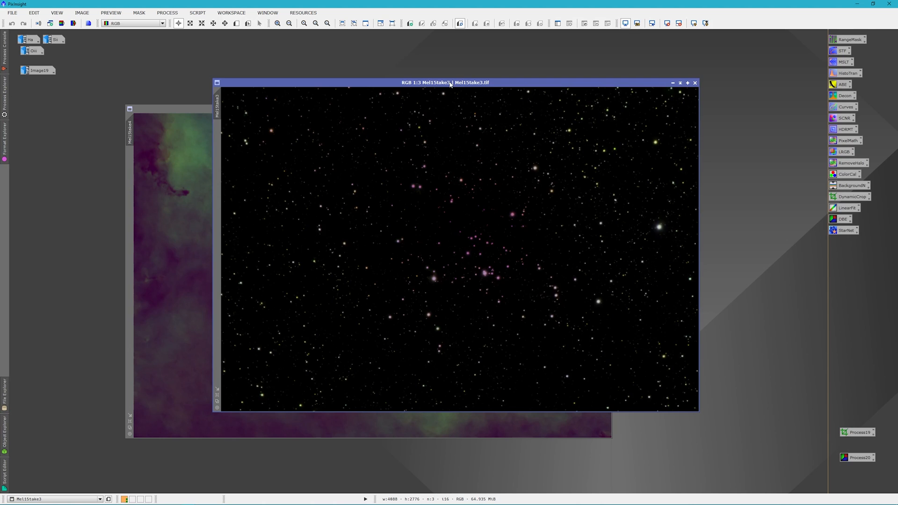
left_click_drag(446, 82, 372, 81)
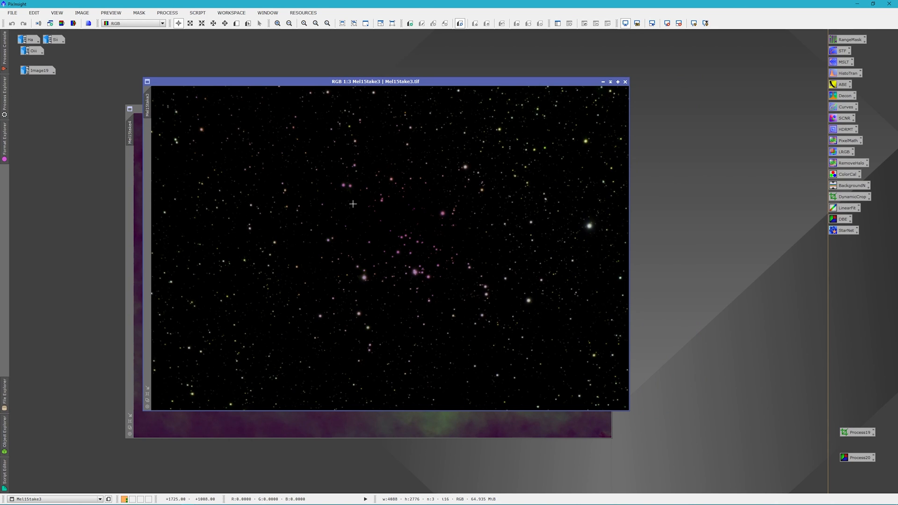
mouse_move(264, 178)
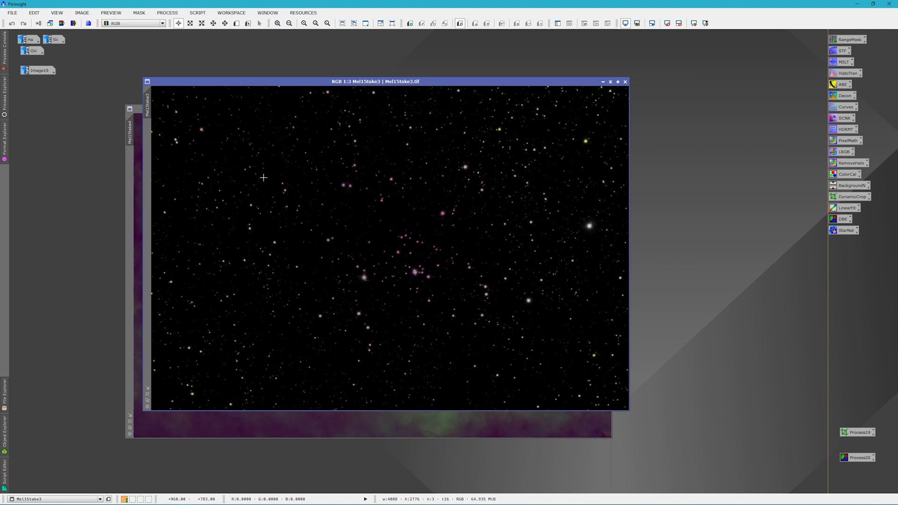
mouse_move(221, 295)
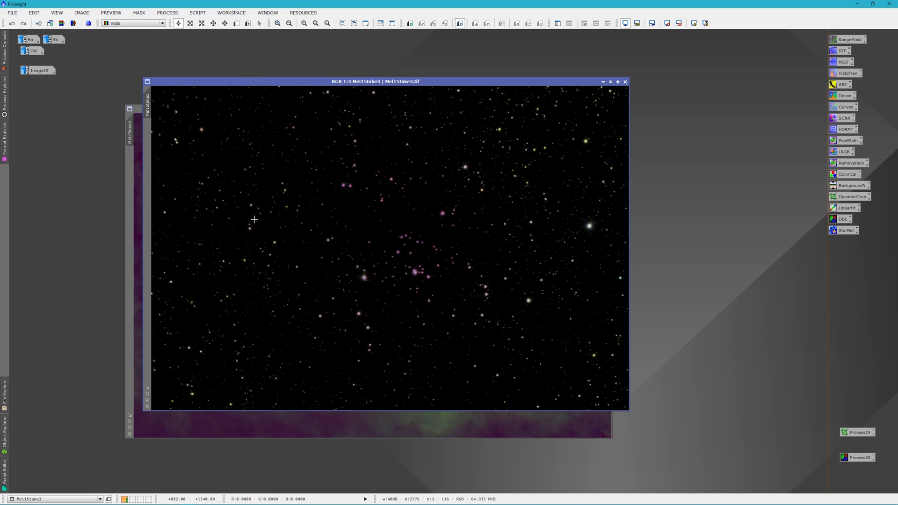
Invert the Mel15take3 stars, apply SCNR green removal, then invert them back
left_click(81, 12)
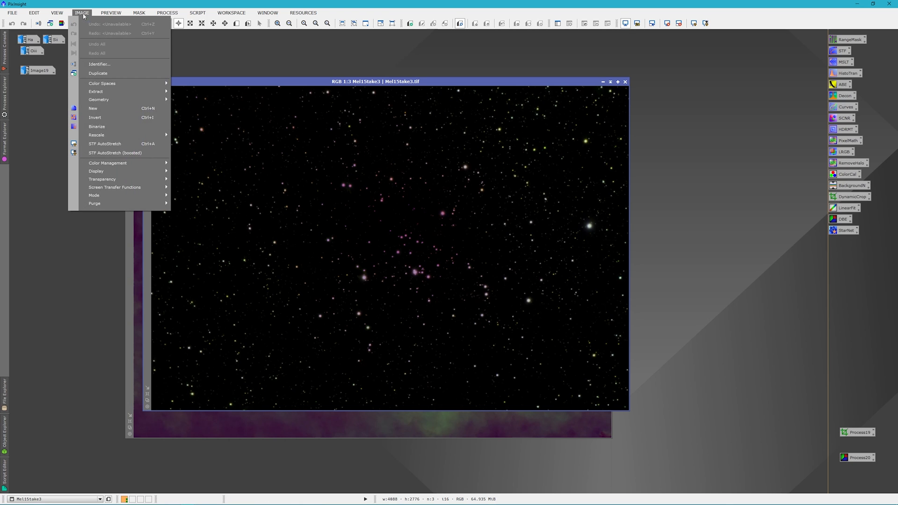
left_click(94, 117)
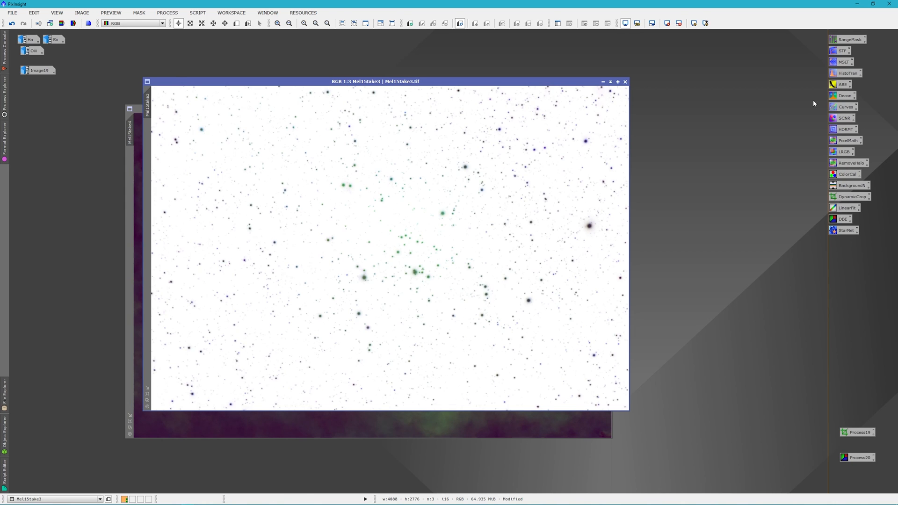
left_click(846, 118)
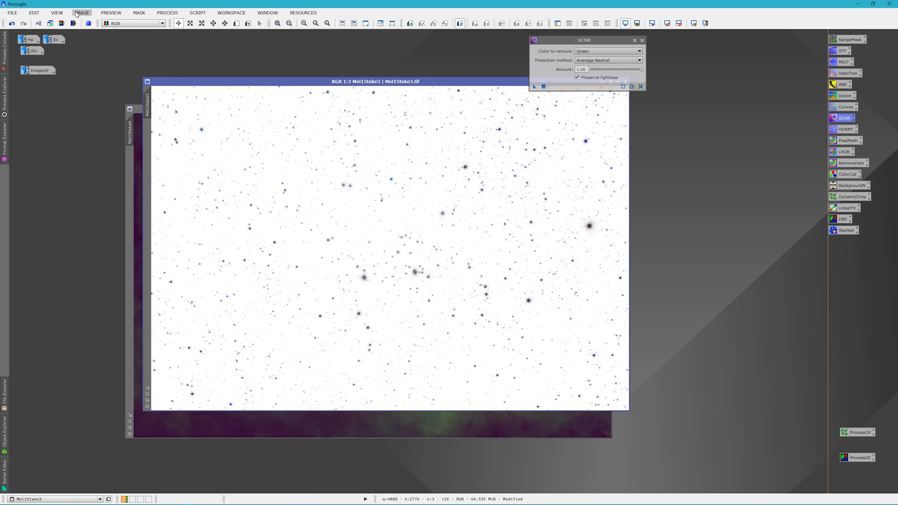
left_click(82, 13)
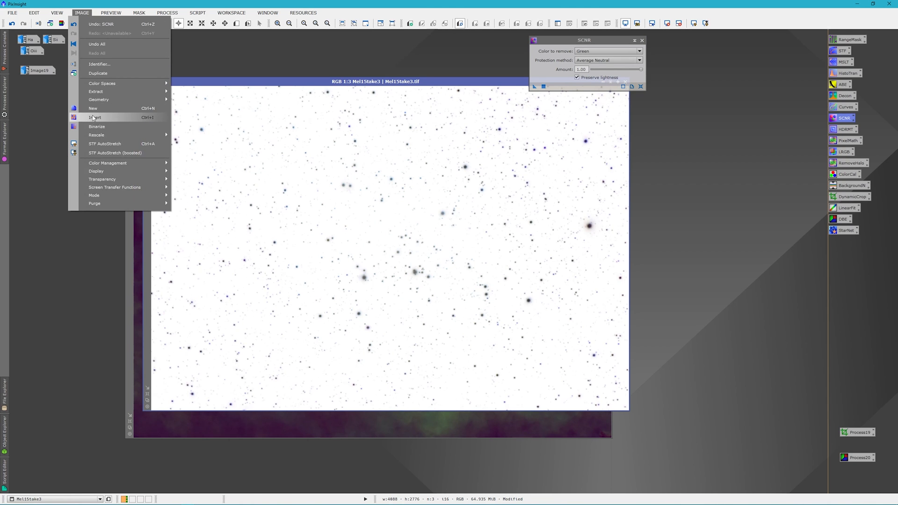
left_click(95, 117)
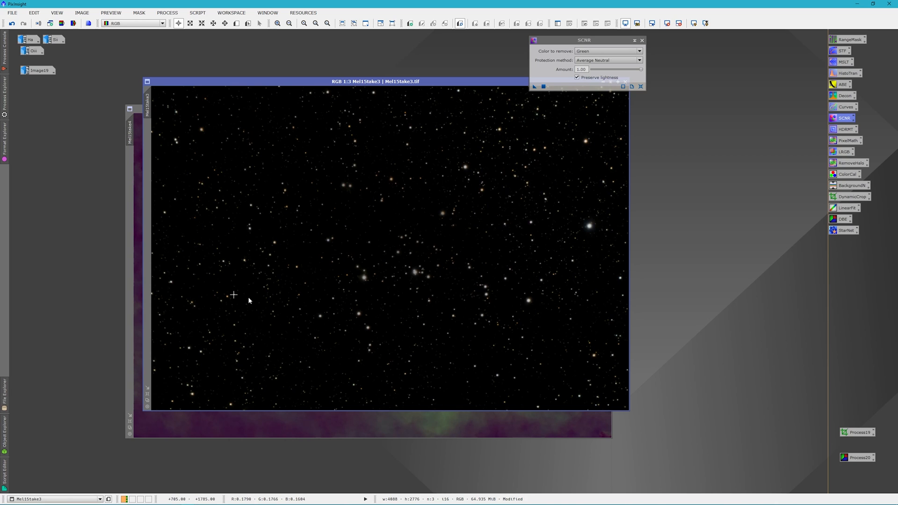
mouse_move(426, 293)
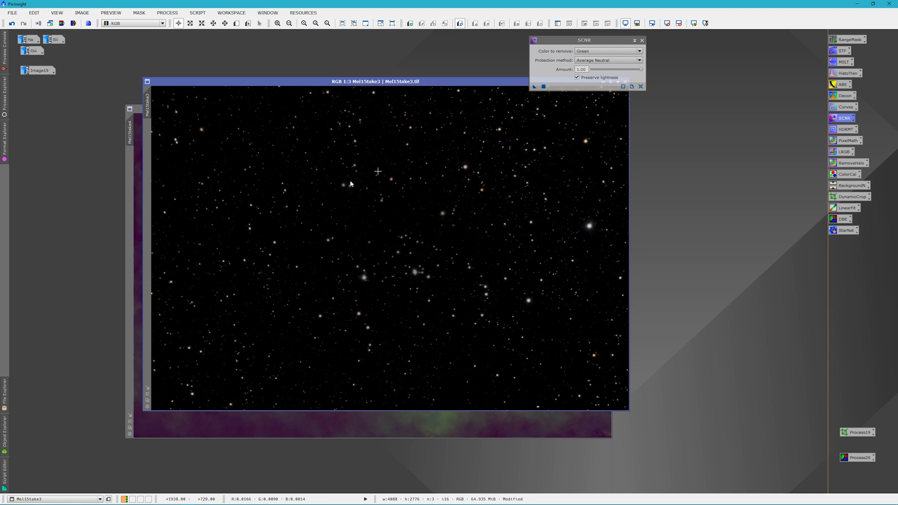
mouse_move(492, 379)
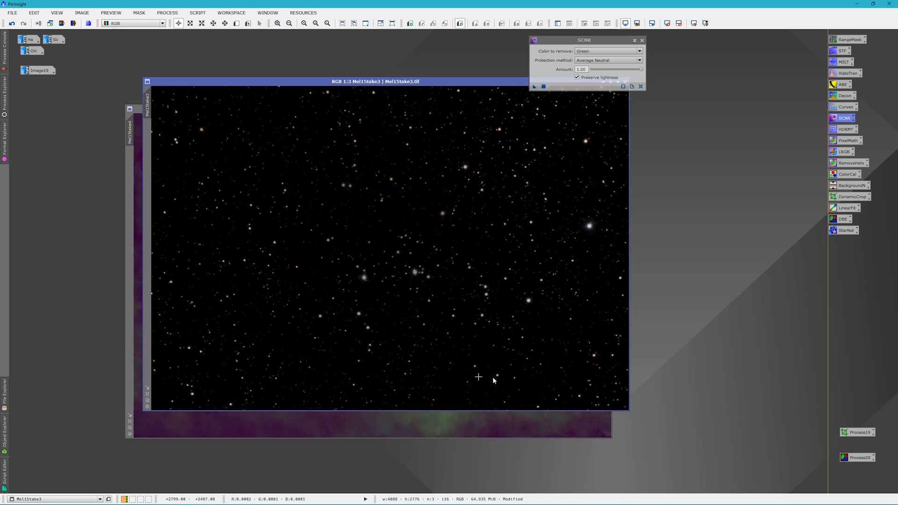
mouse_move(499, 216)
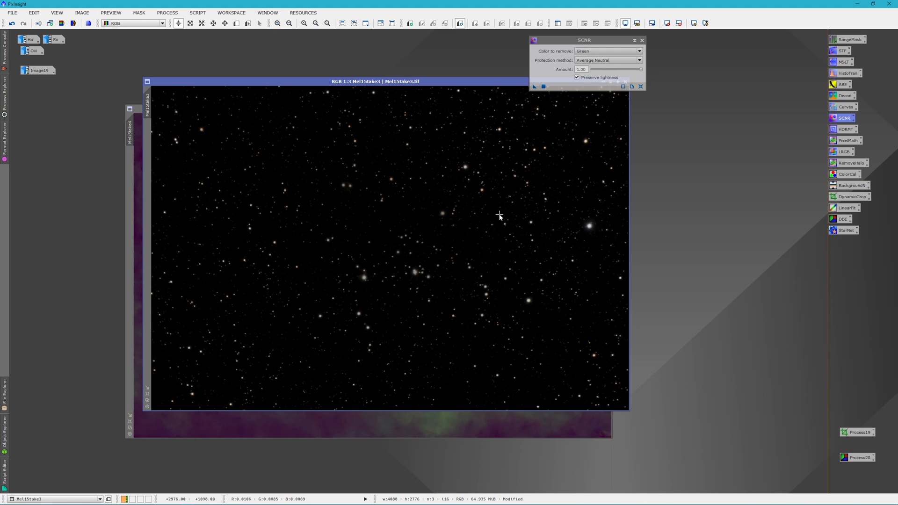
mouse_move(434, 153)
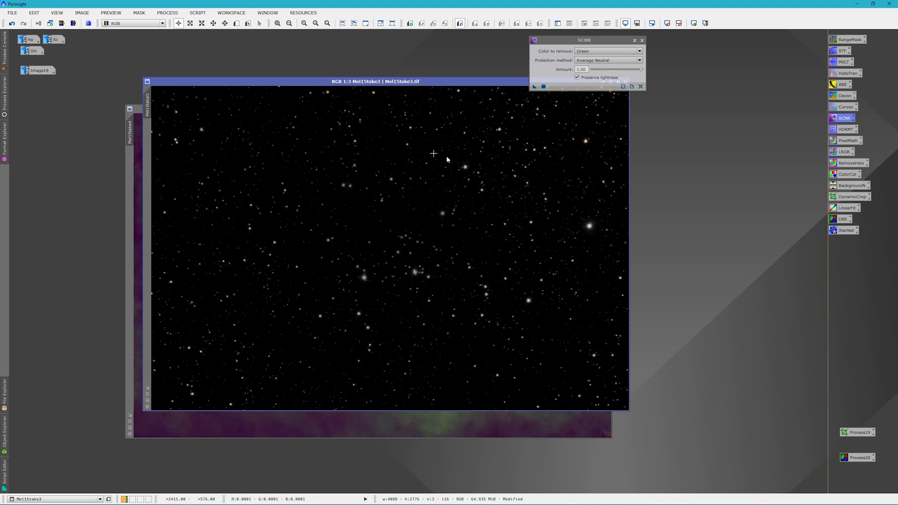
mouse_move(538, 375)
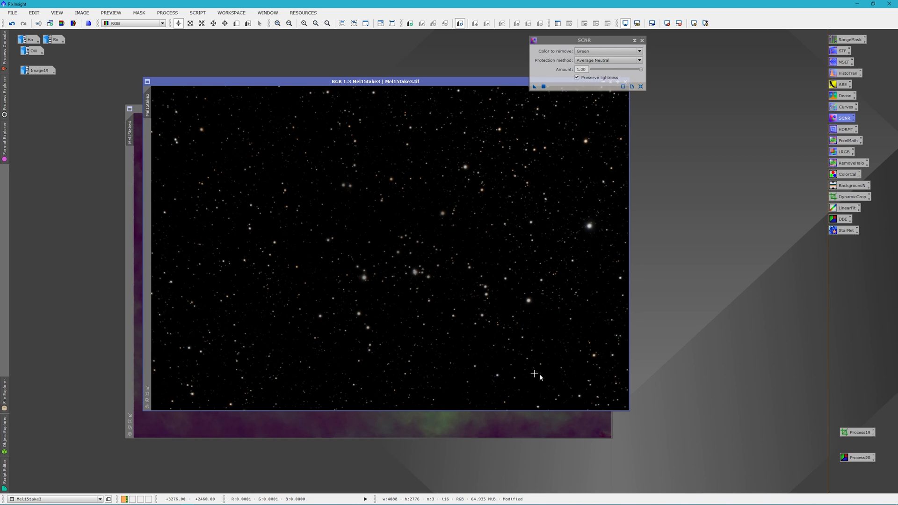
mouse_move(641, 42)
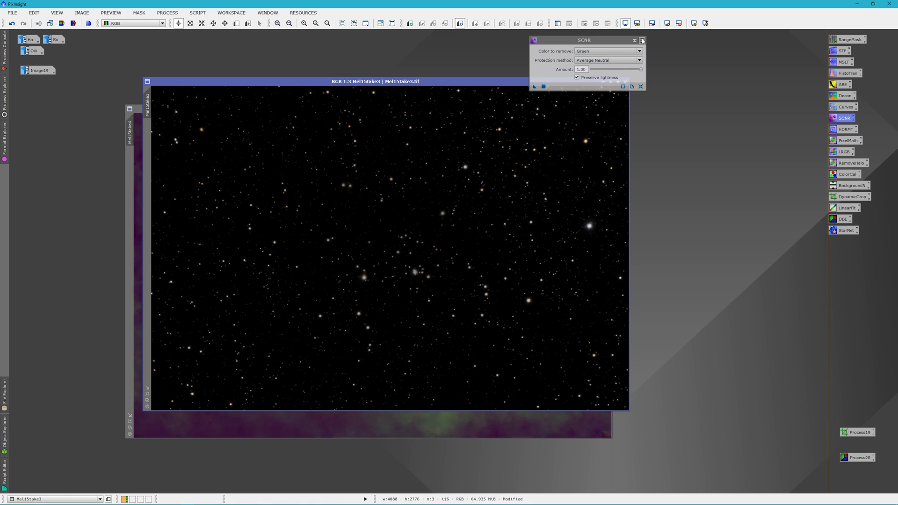
Close SCNR and apply a MorphologicalTransformation erosion to shrink the Mel15take3 stars
left_click(641, 40)
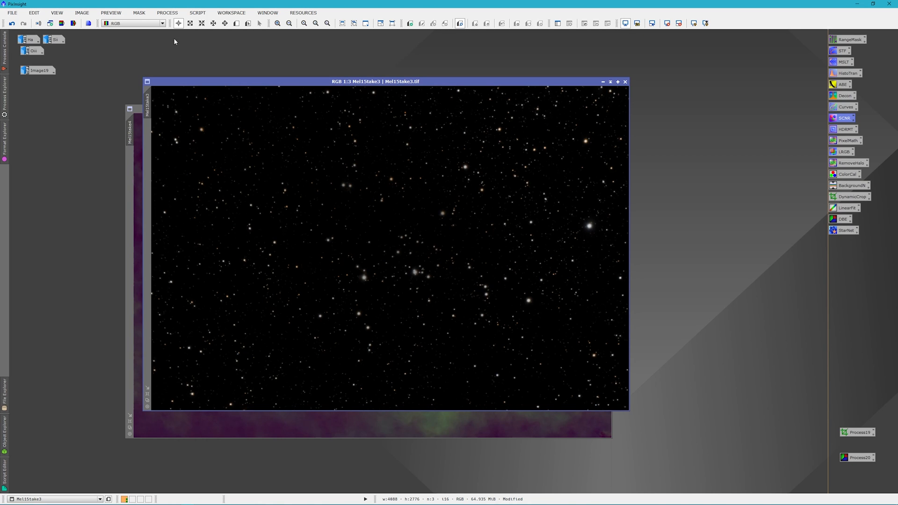
mouse_move(197, 13)
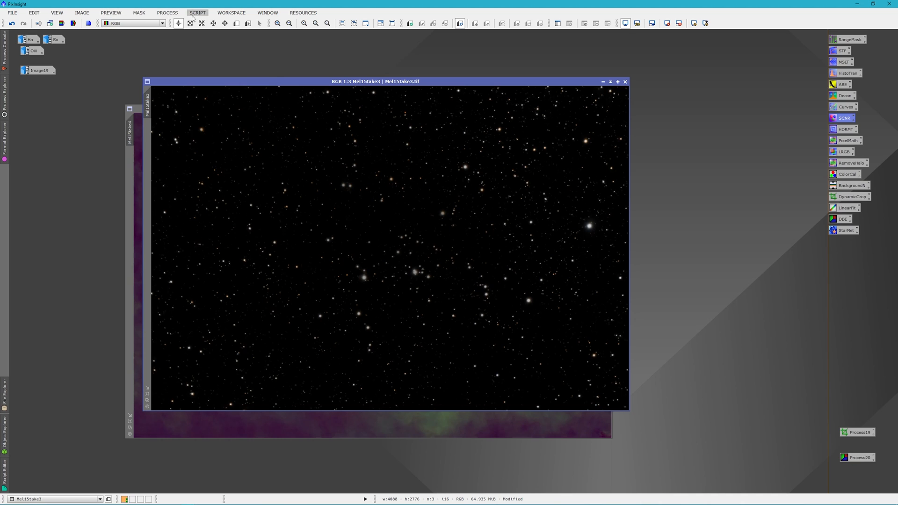
left_click(197, 13)
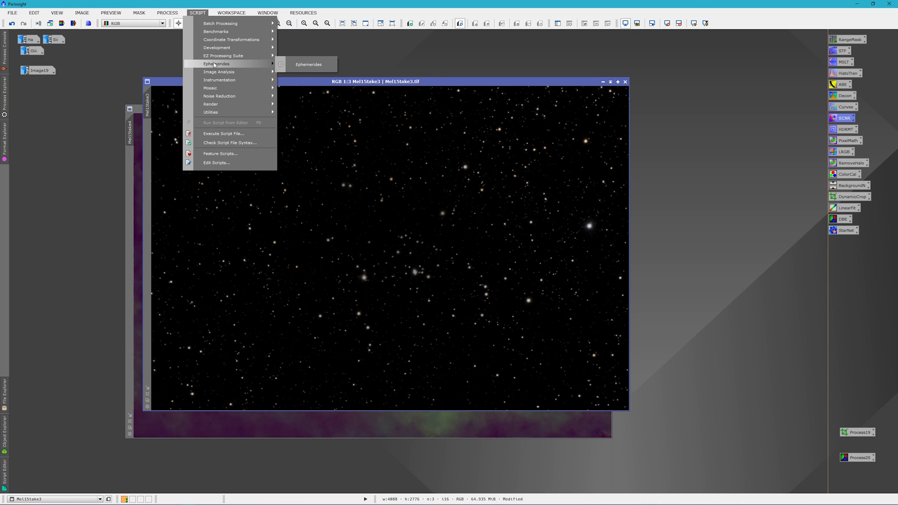
mouse_move(223, 56)
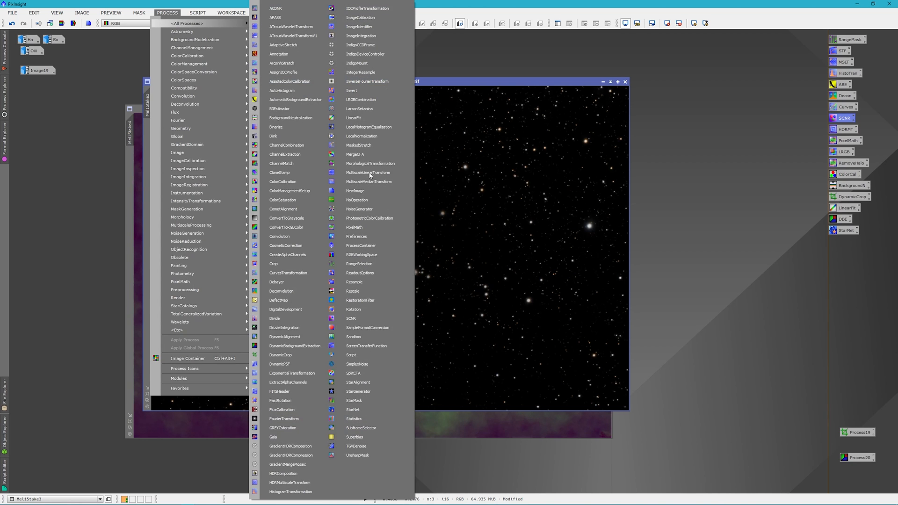
left_click(370, 173)
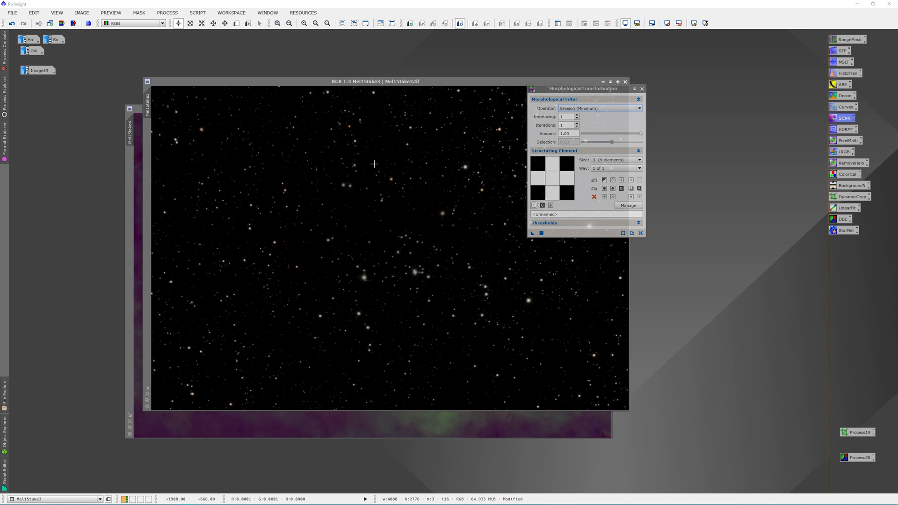
left_click_drag(579, 89, 618, 87)
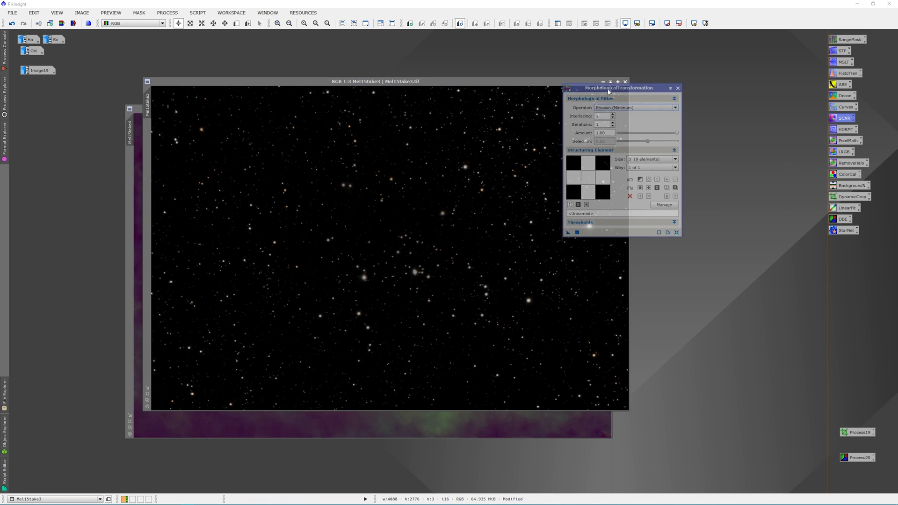
left_click_drag(618, 87, 721, 105)
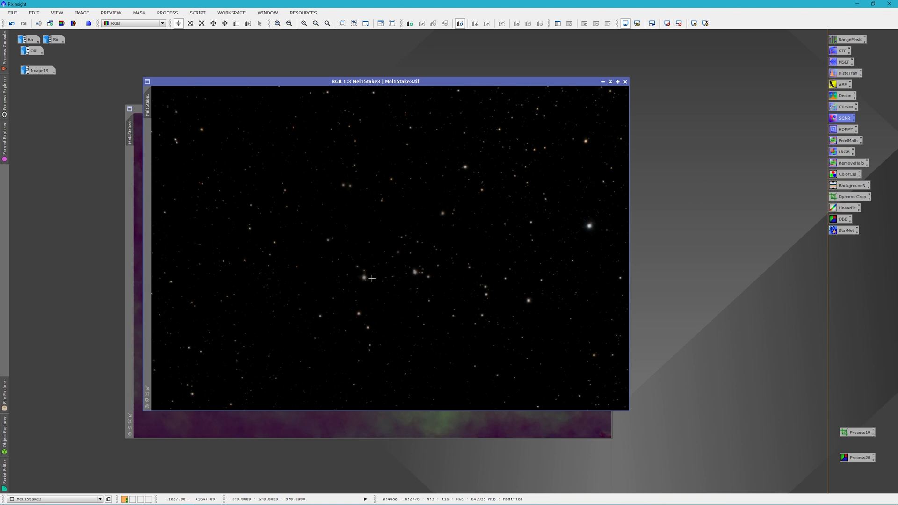
mouse_move(350, 290)
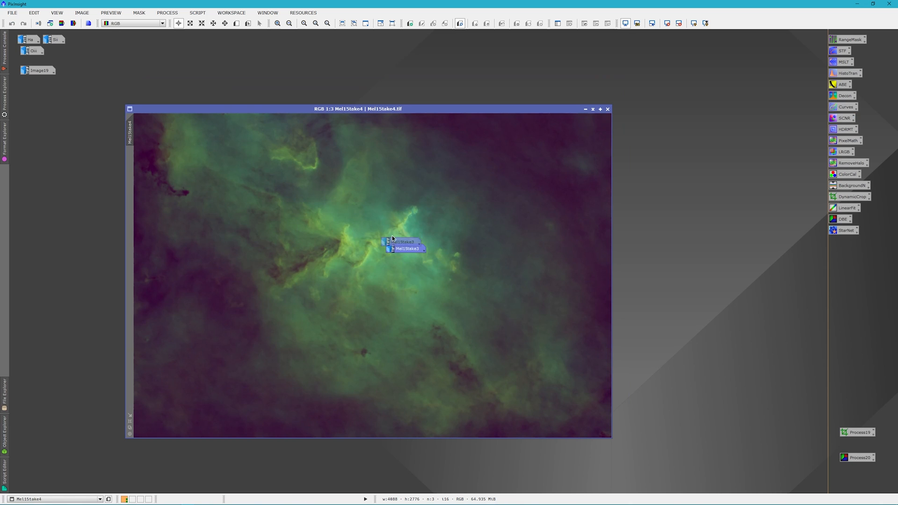
Drag the minimised star image icon out of the way
left_click_drag(358, 109, 466, 112)
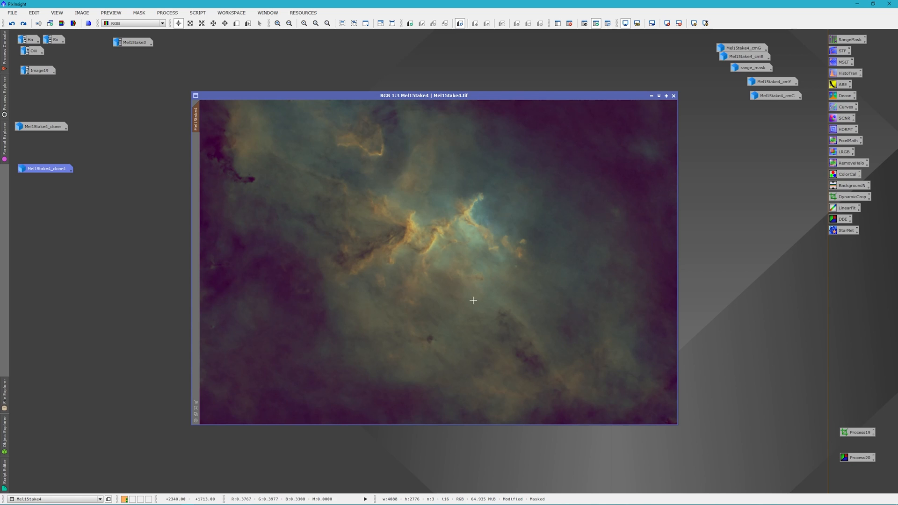
mouse_move(423, 247)
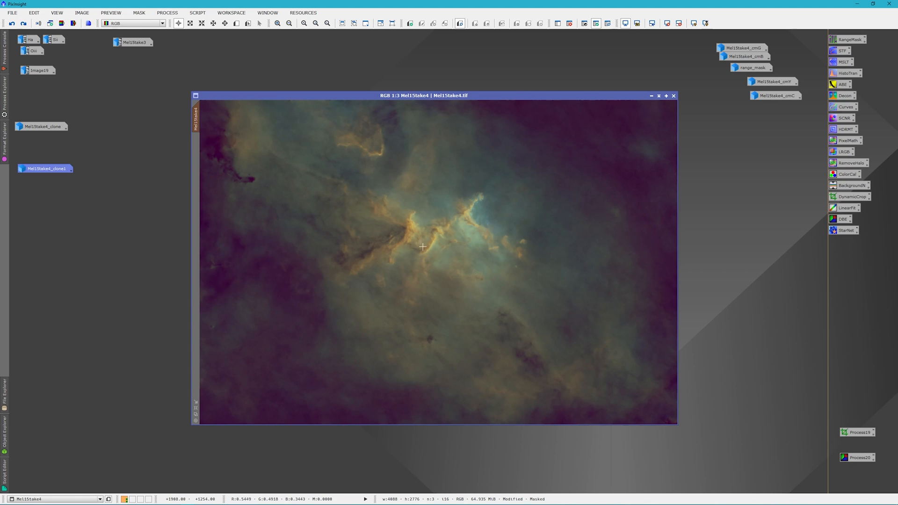
mouse_move(404, 249)
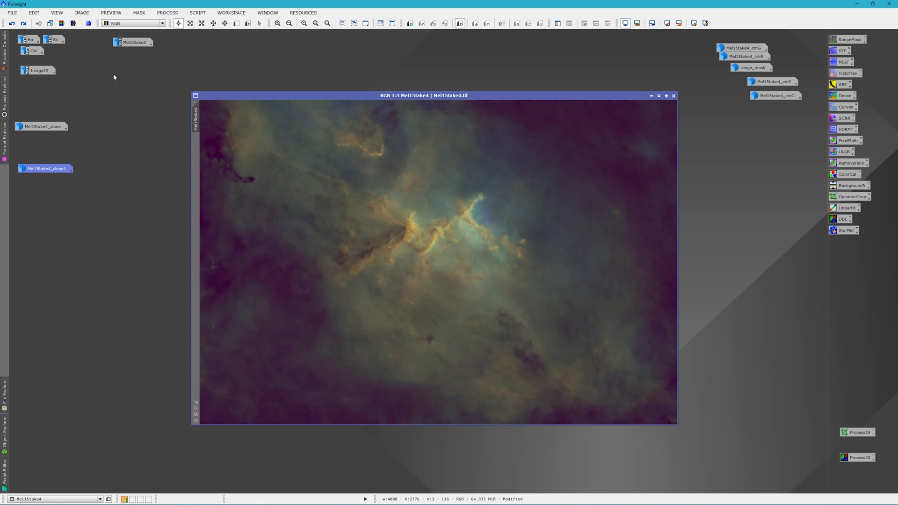
Undo and redo the SCNR green removal to compare the nebula before and after
left_click(23, 23)
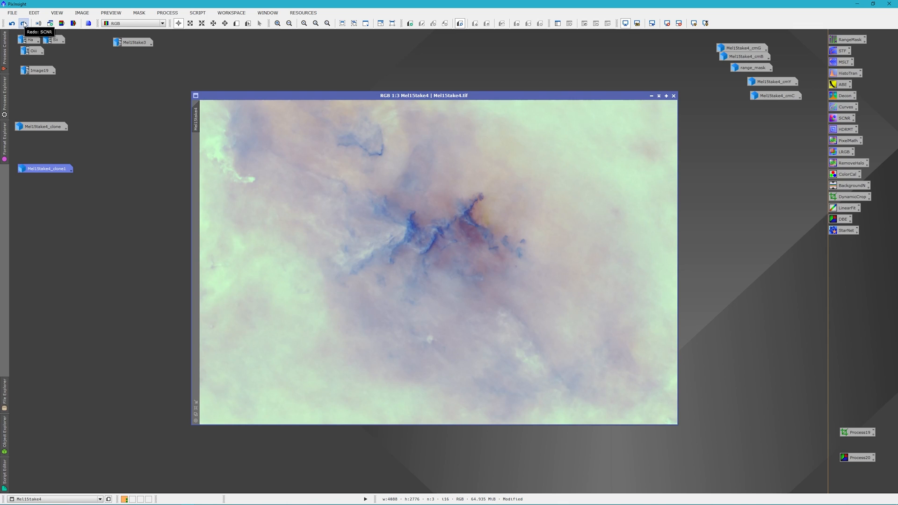
left_click(23, 23)
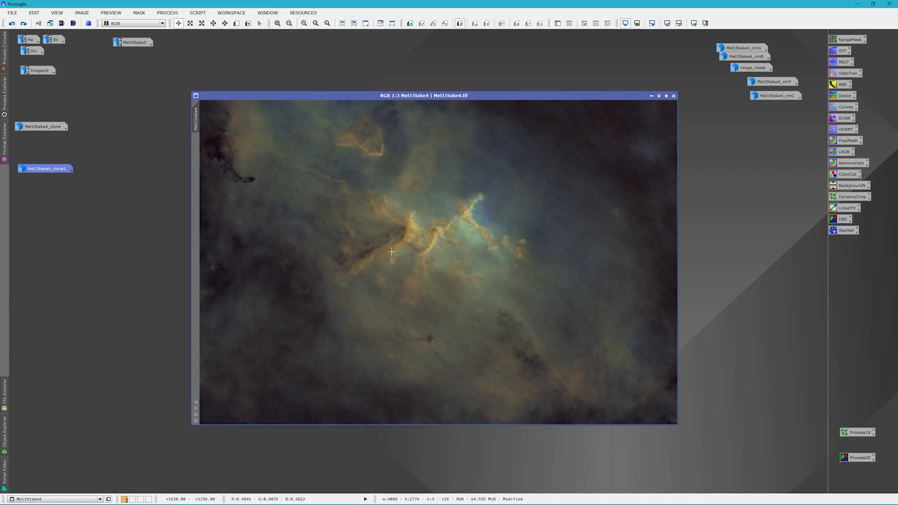
mouse_move(317, 251)
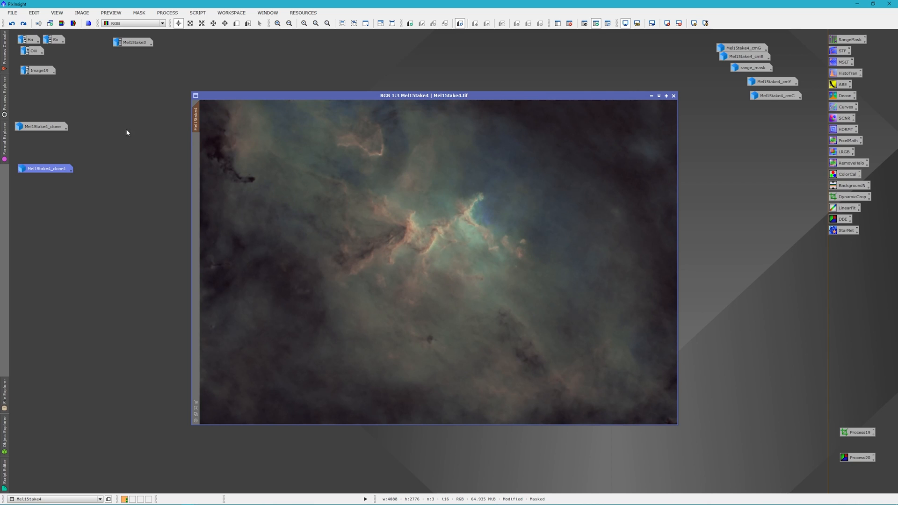
mouse_move(401, 235)
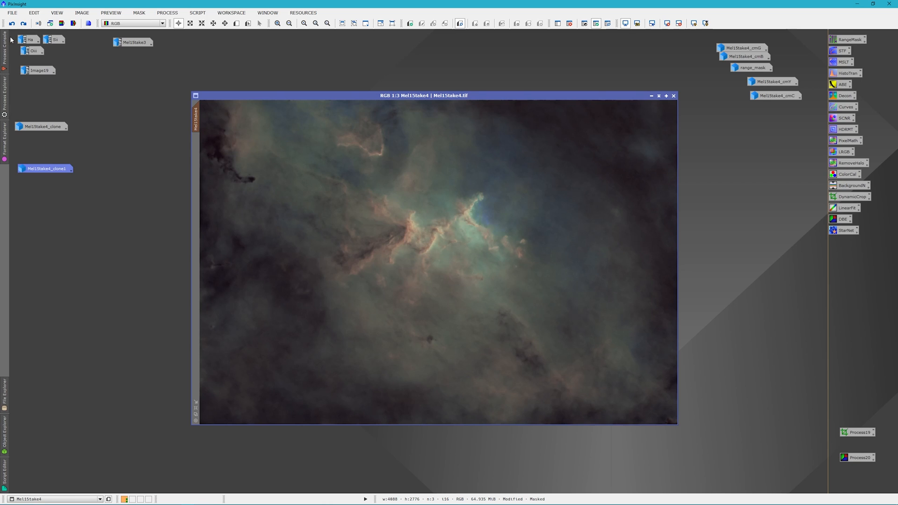
Boost the colour saturation of the masked starless nebula
left_click(23, 23)
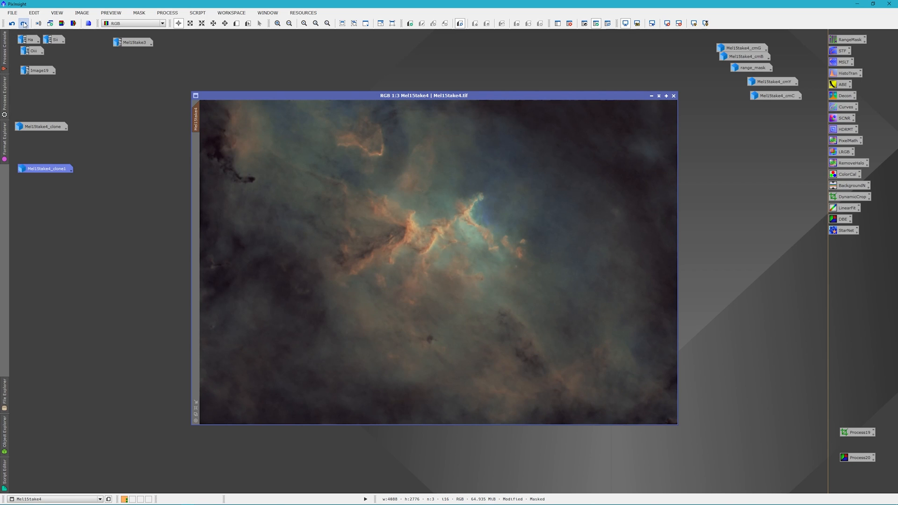
mouse_move(23, 23)
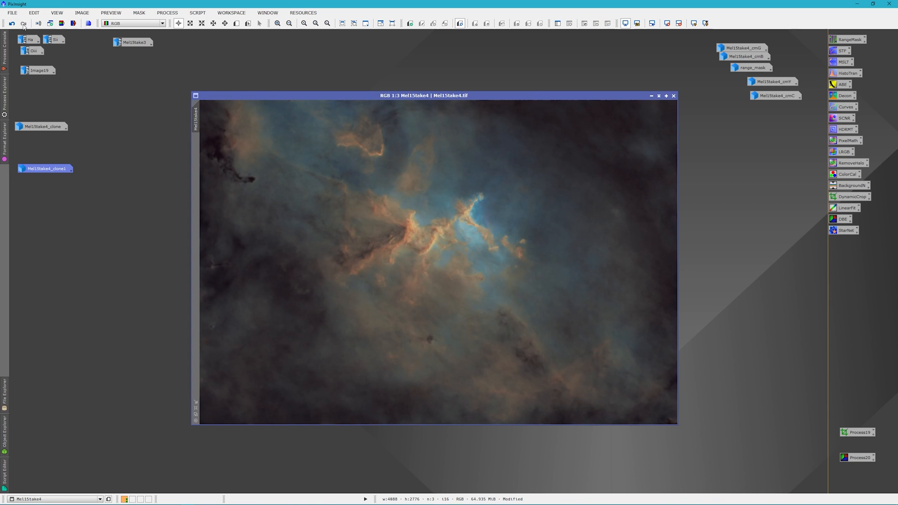
mouse_move(507, 270)
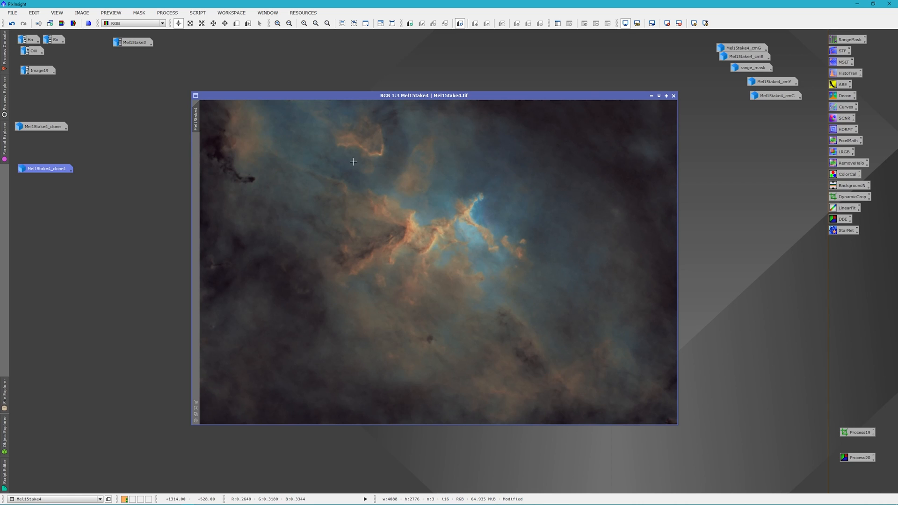
mouse_move(508, 284)
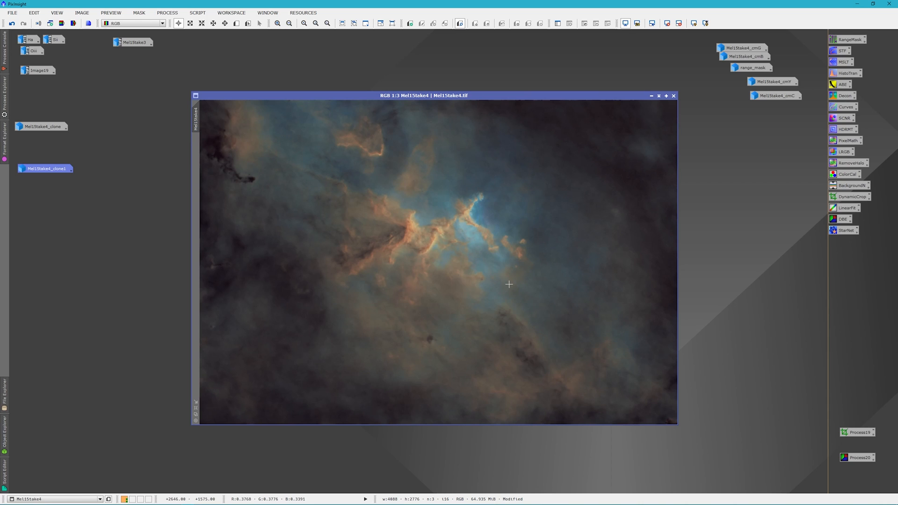
mouse_move(440, 299)
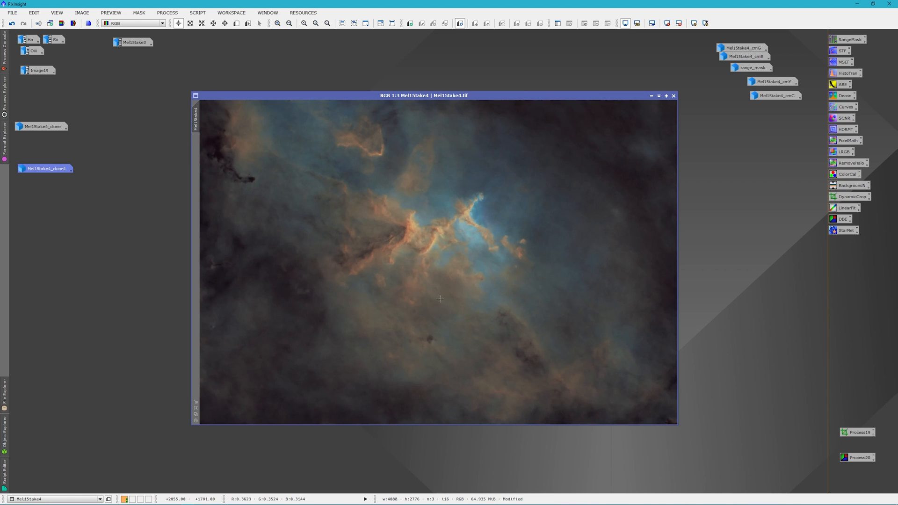
mouse_move(502, 105)
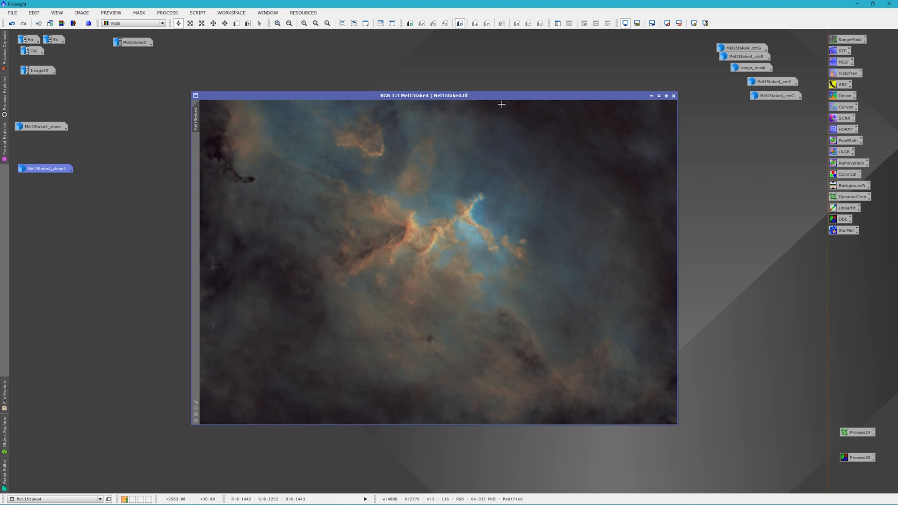
mouse_move(733, 229)
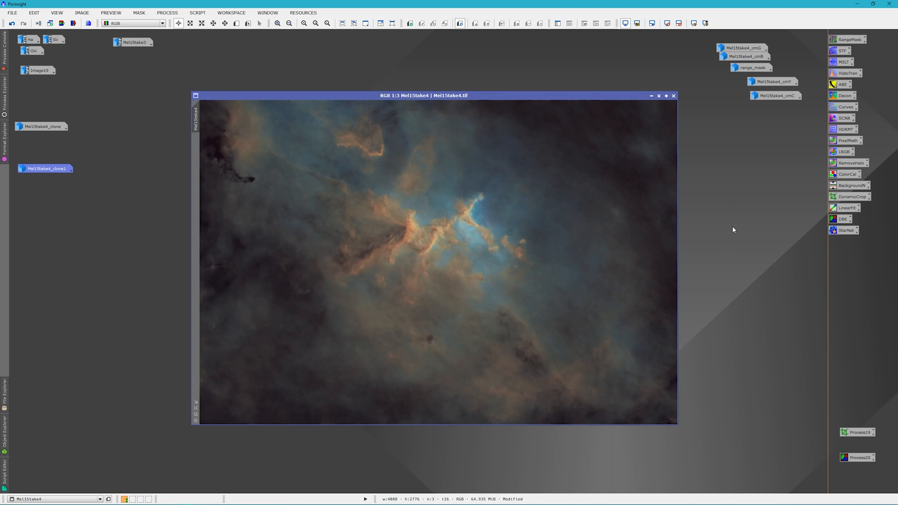